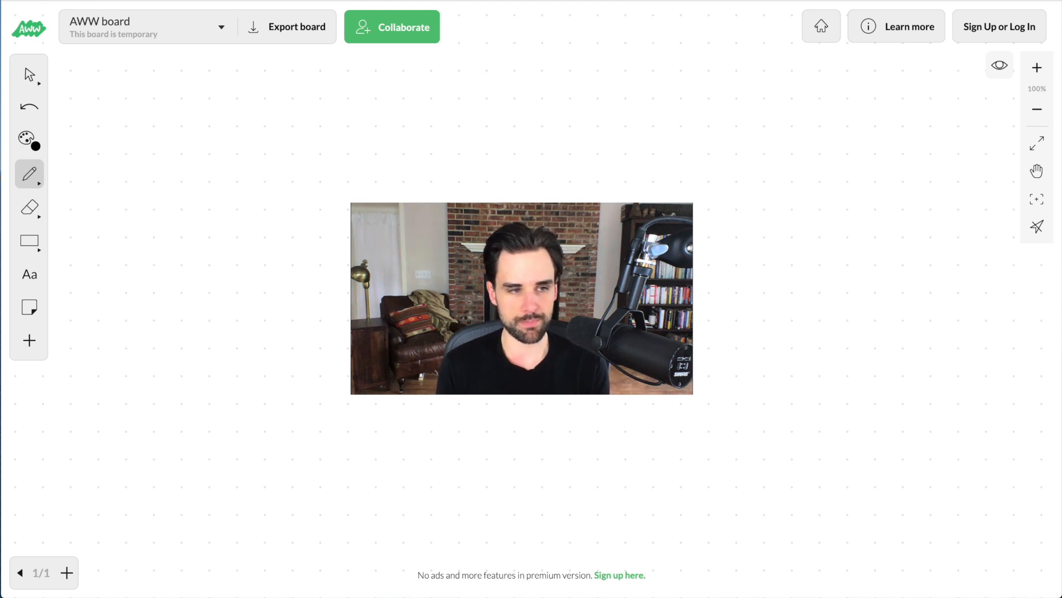
{"action": "mouse_move", "coordinate": [246, 146]}
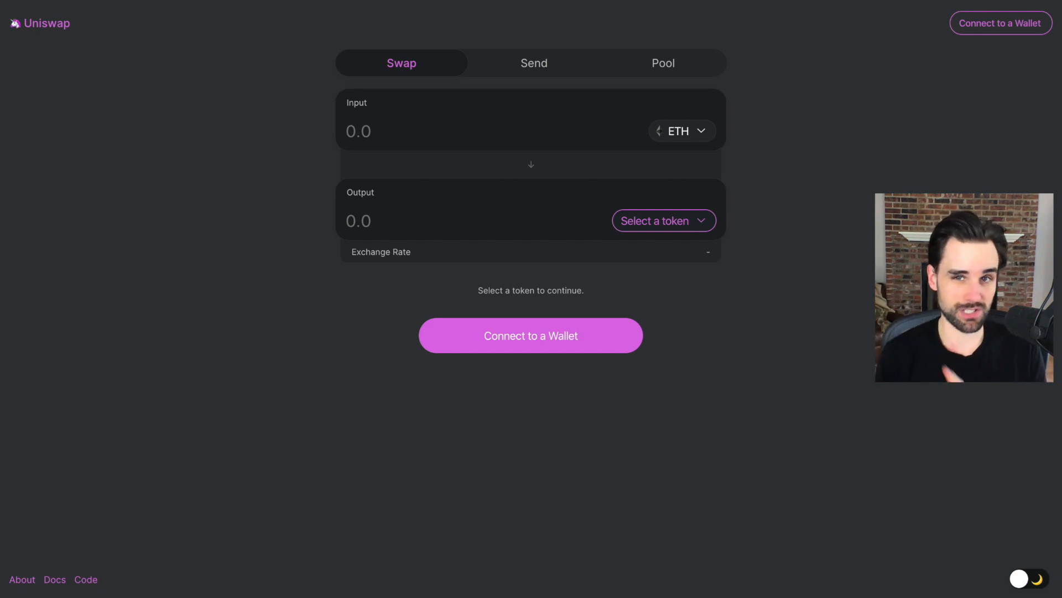
{"action": "mouse_move", "coordinate": [909, 132]}
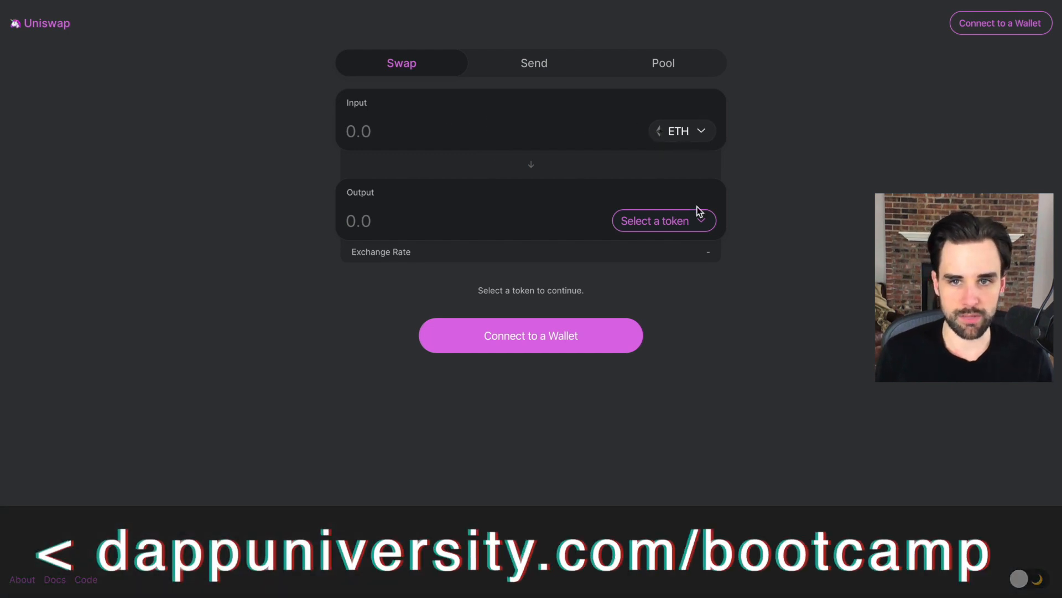
- Choose DAI as the output token so the swap is ETH to DAI
{"action": "left_click", "coordinate": [654, 220]}
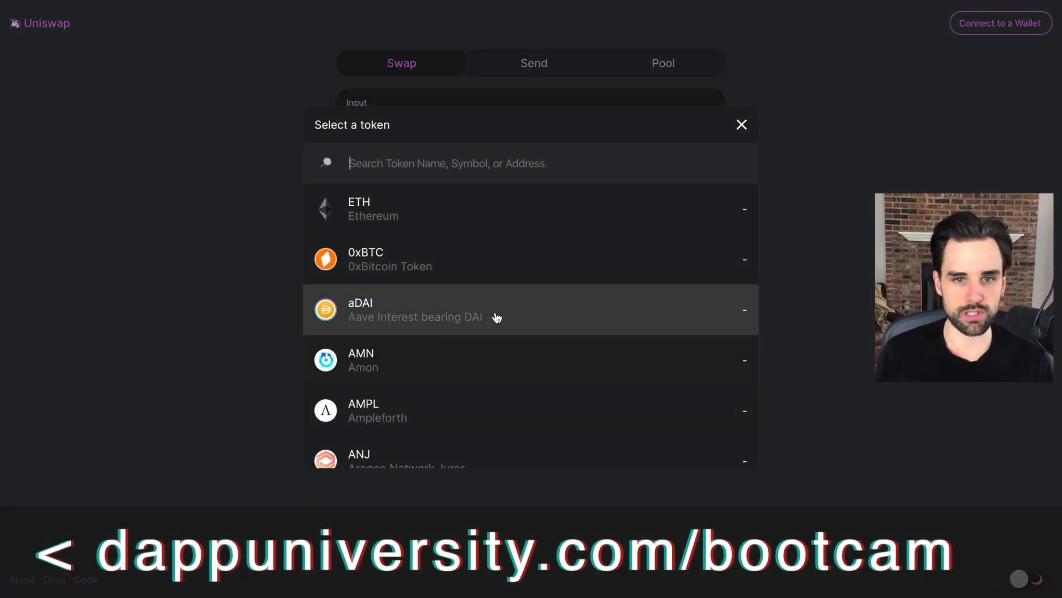
{"action": "scroll", "scroll_direction": "down", "scroll_amount": 3}
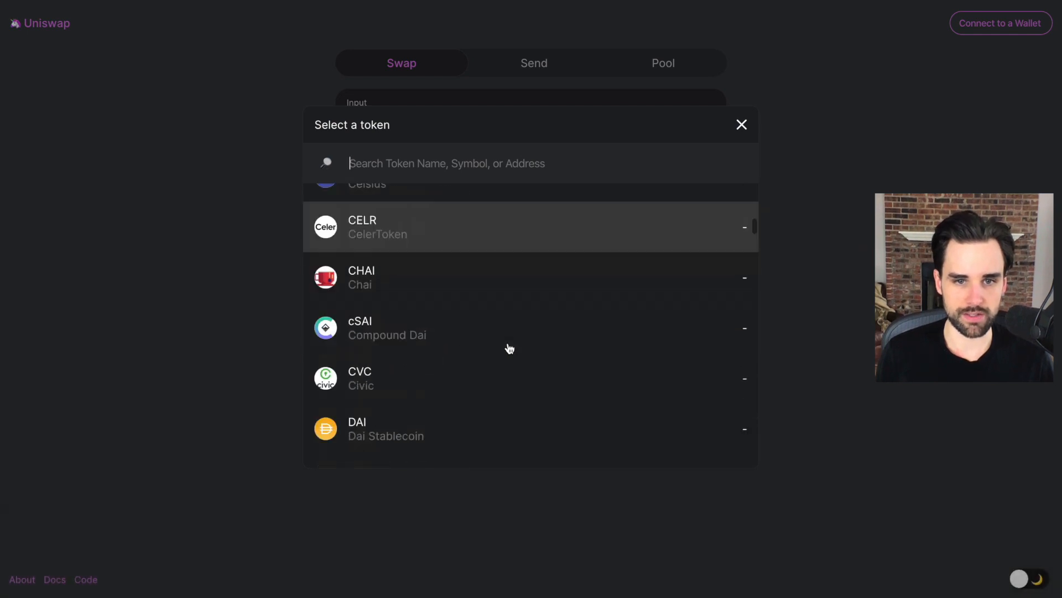
{"action": "left_click", "coordinate": [385, 429]}
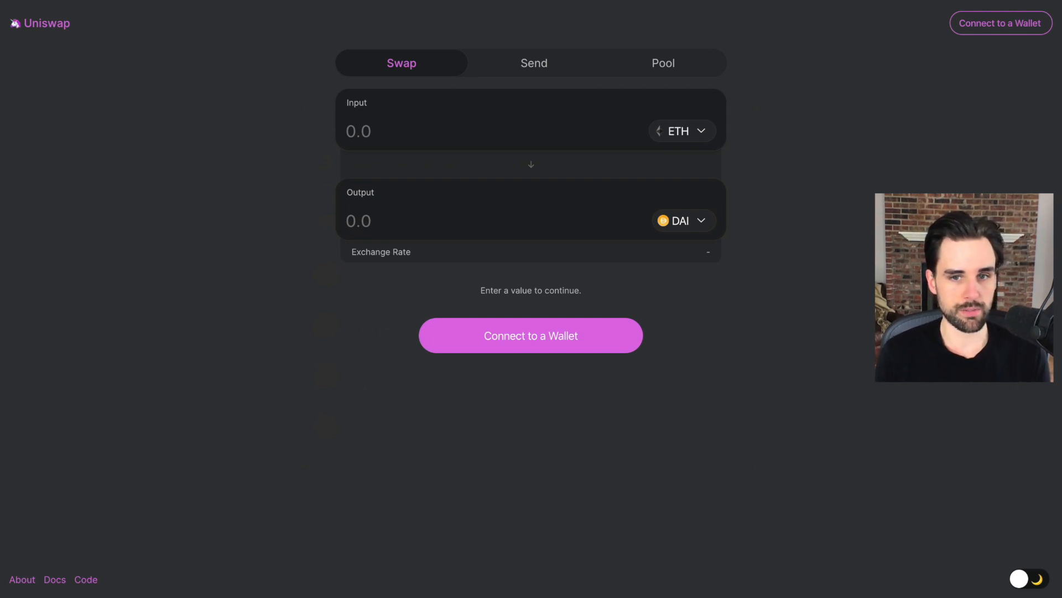
{"action": "mouse_move", "coordinate": [520, 204]}
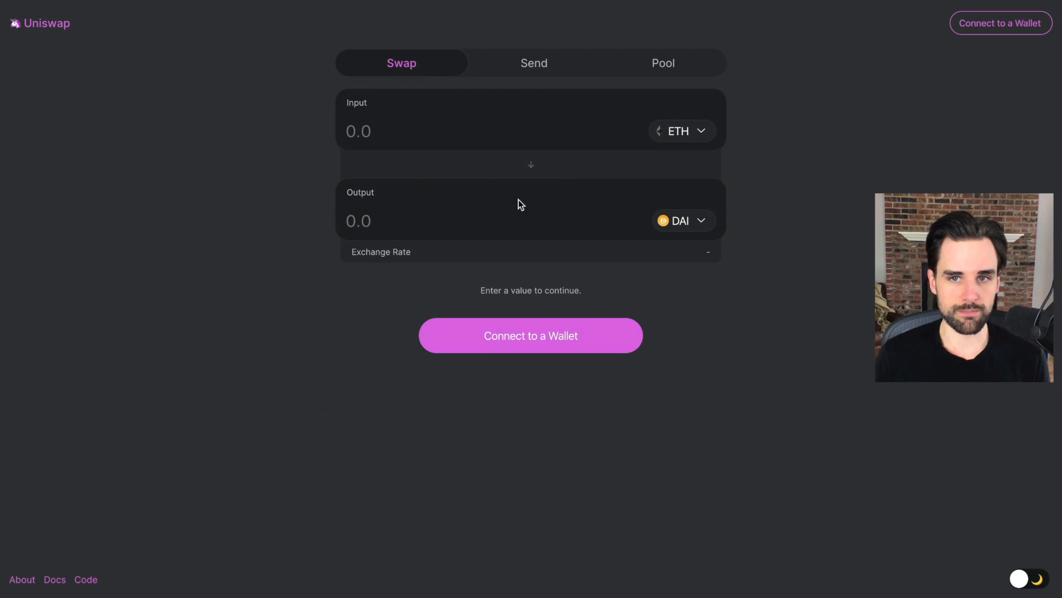
{"action": "mouse_move", "coordinate": [614, 130]}
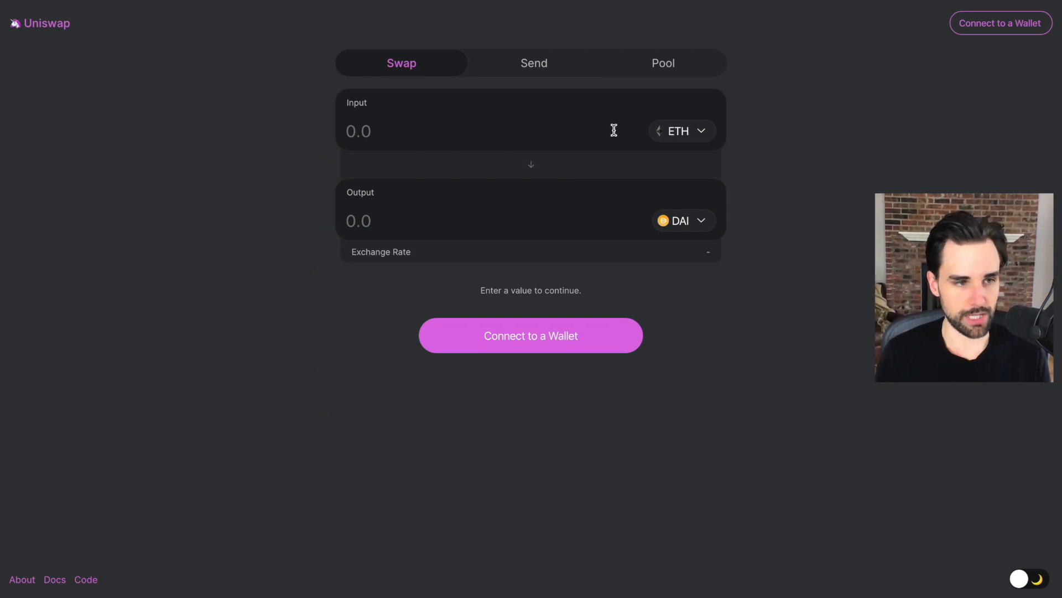
{"action": "mouse_move", "coordinate": [822, 377]}
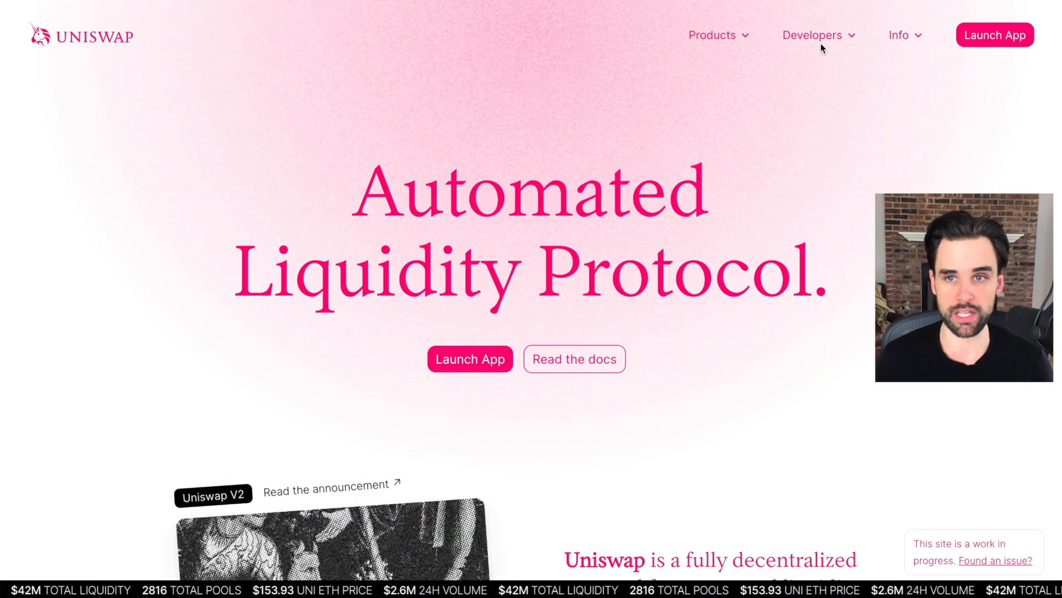
- Navigate from the Developers menu to the Smart Contracts Architecture page of the V2 docs
{"action": "left_click", "coordinate": [811, 34]}
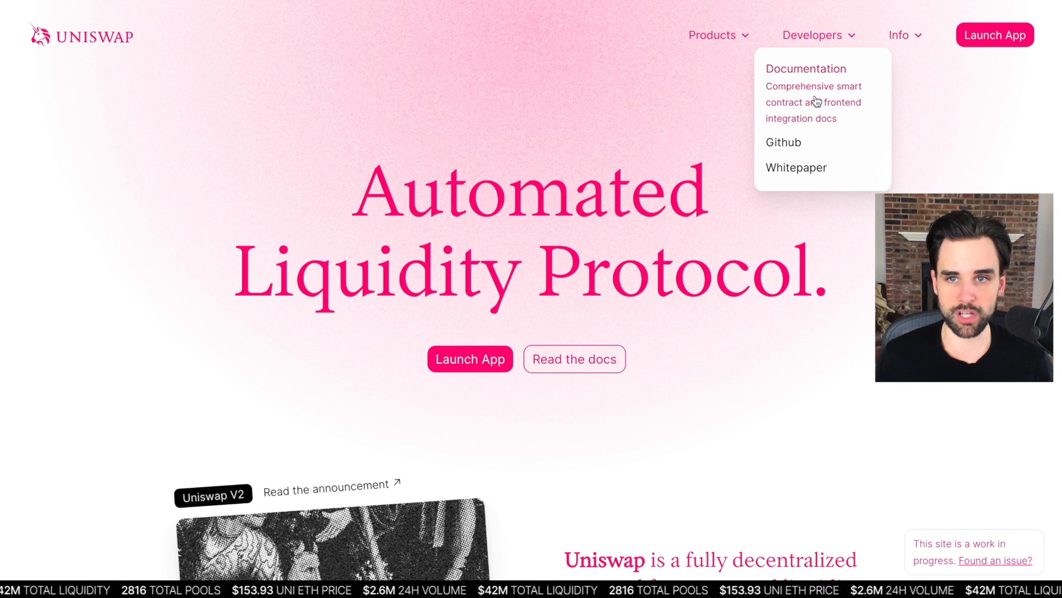
{"action": "left_click", "coordinate": [804, 69]}
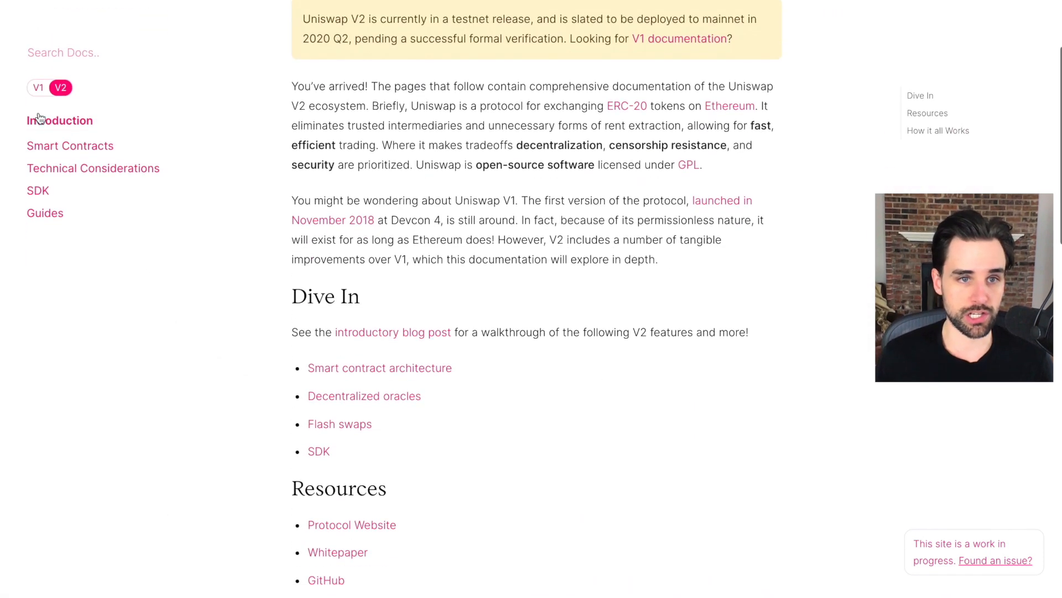
{"action": "left_click", "coordinate": [69, 146]}
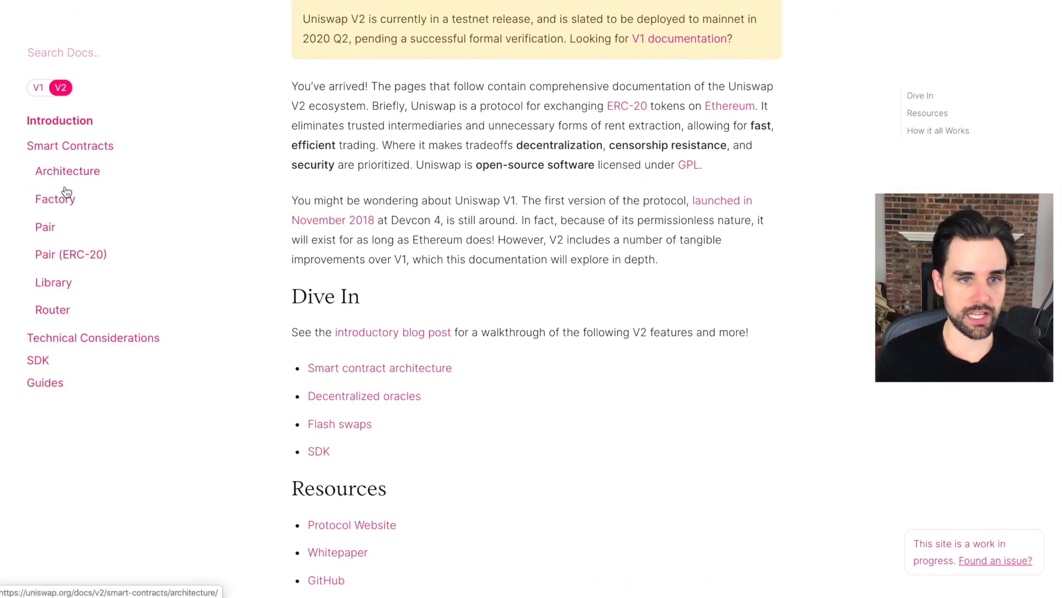
{"action": "left_click", "coordinate": [67, 170]}
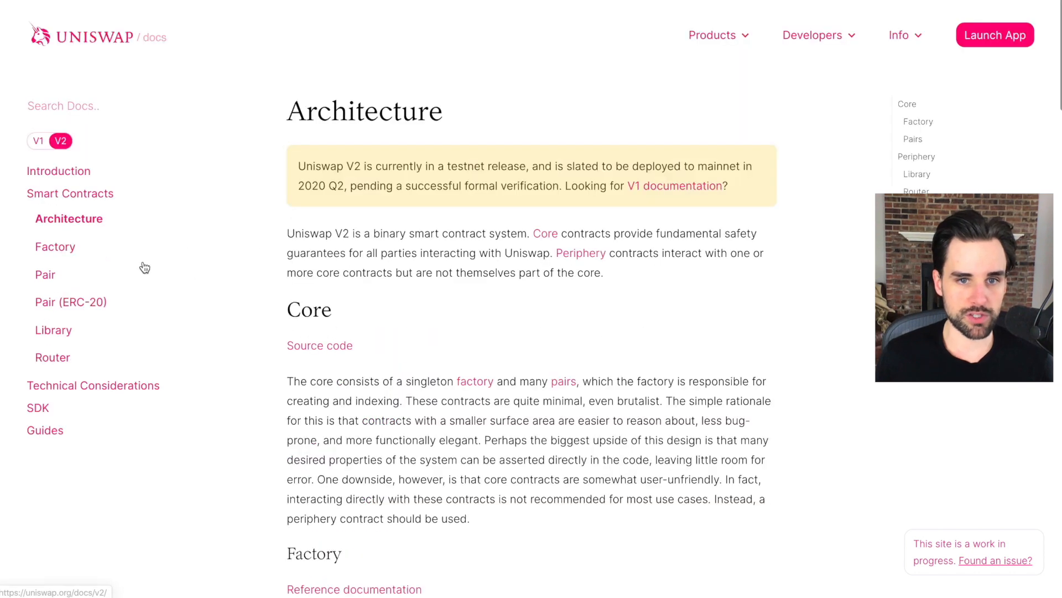
{"action": "left_click", "coordinate": [70, 193]}
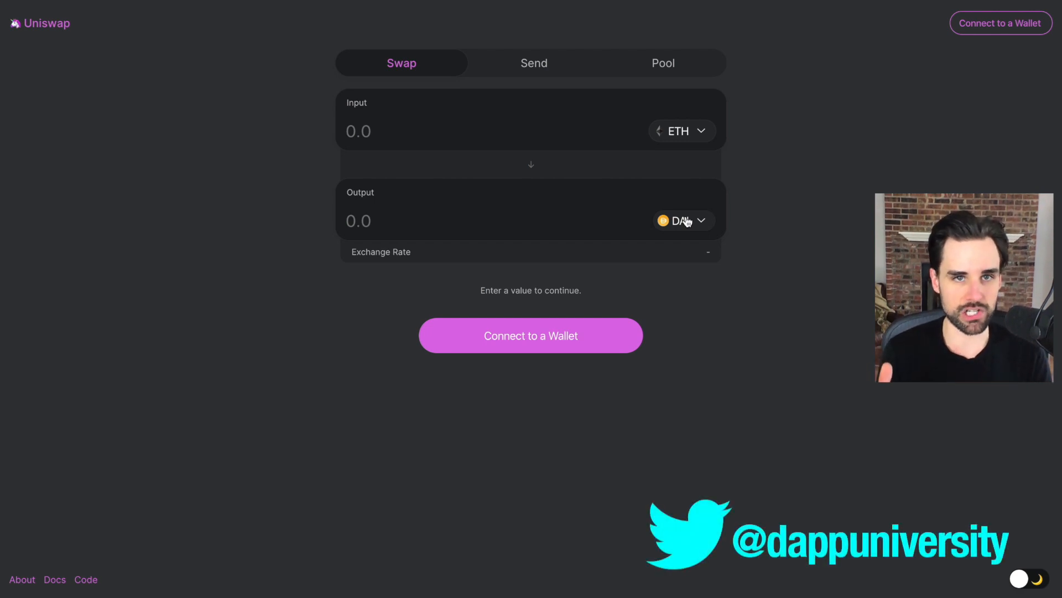
{"action": "left_click", "coordinate": [54, 578]}
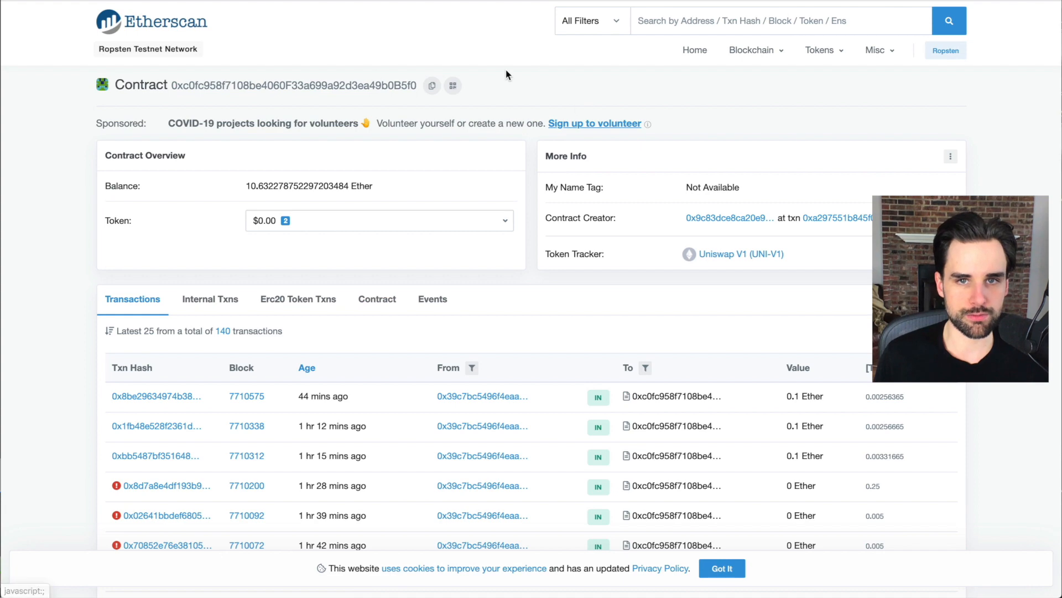
{"action": "mouse_move", "coordinate": [542, 137]}
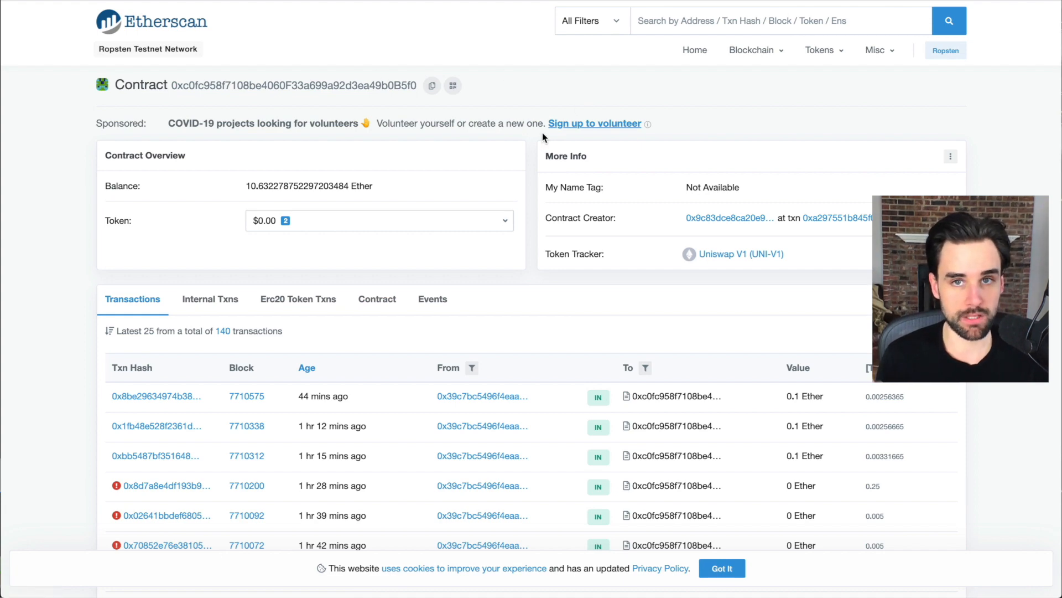
{"action": "mouse_move", "coordinate": [504, 261]}
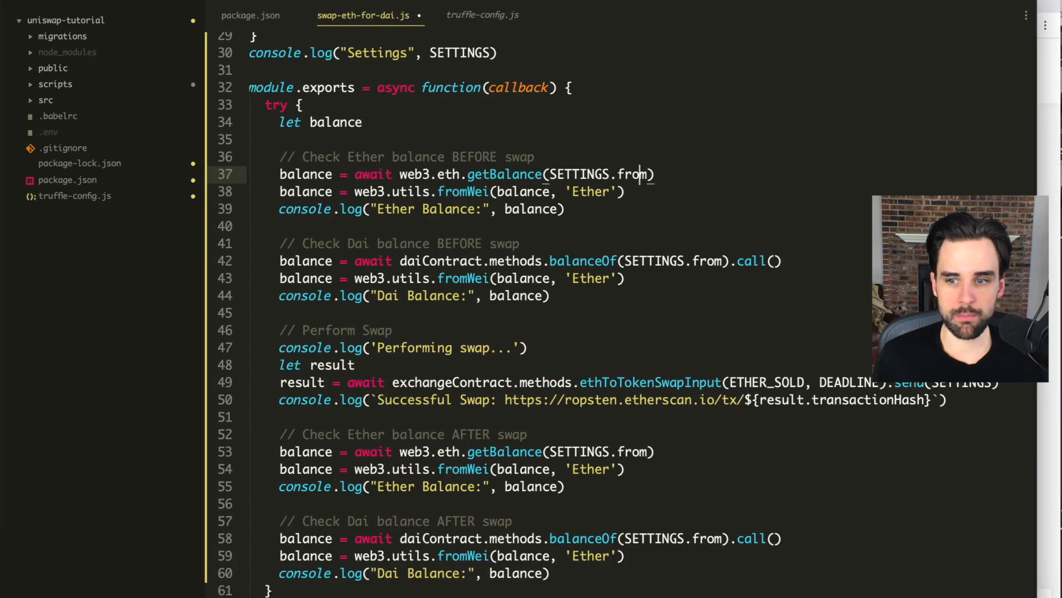
{"action": "scroll", "scroll_direction": "up", "scroll_amount": 3}
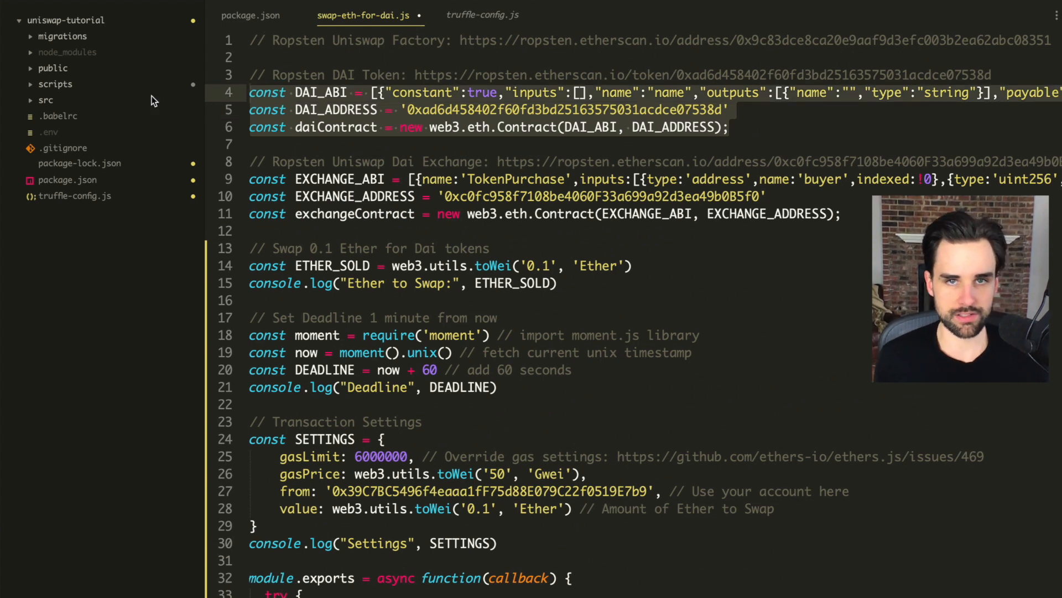
{"action": "mouse_move", "coordinate": [870, 290]}
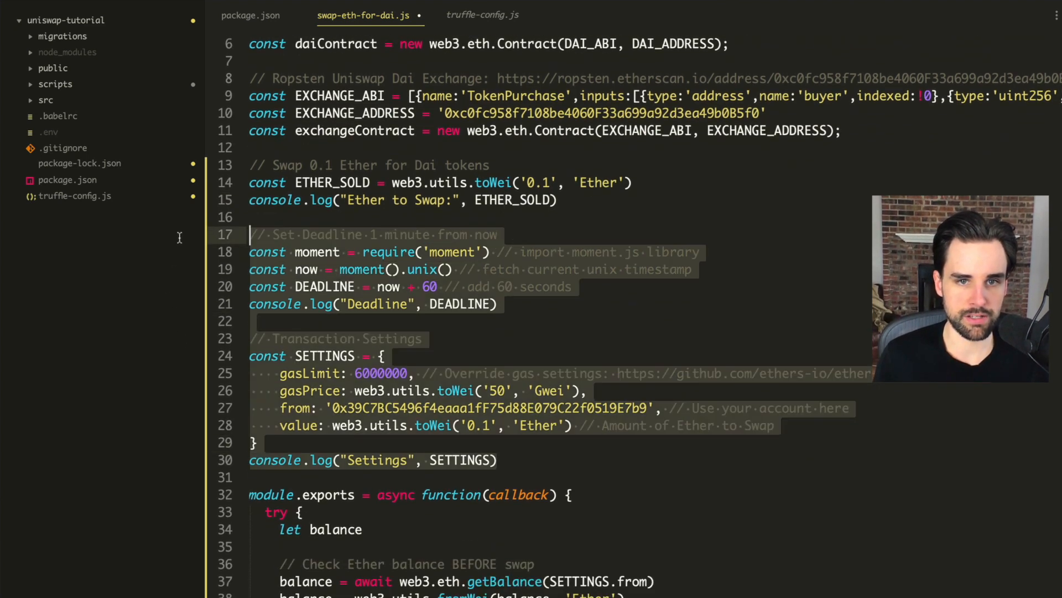
{"action": "scroll", "scroll_direction": "down", "scroll_amount": 3}
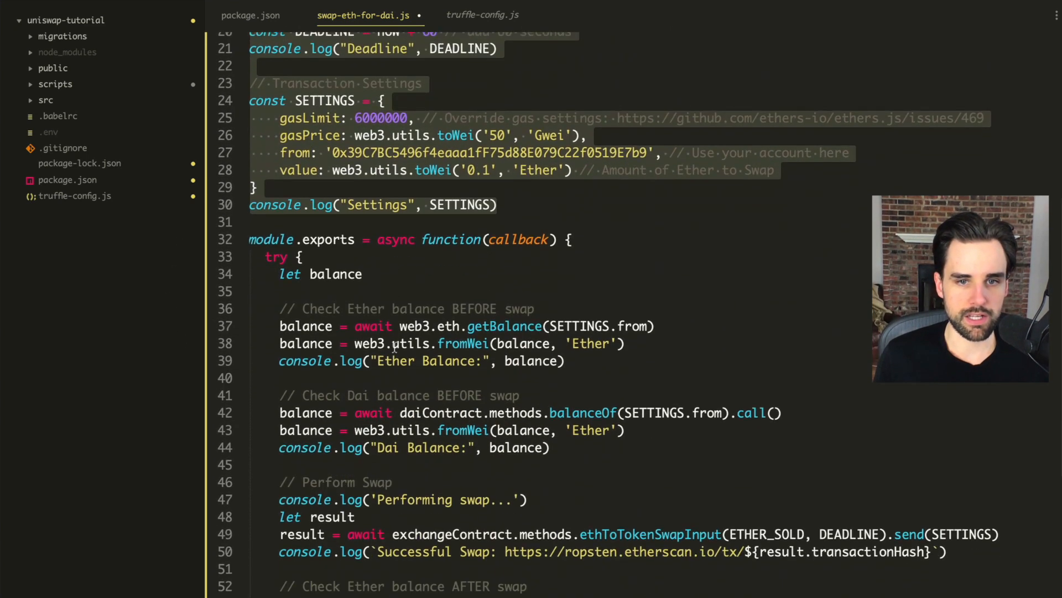
{"action": "scroll", "scroll_direction": "down", "scroll_amount": 3}
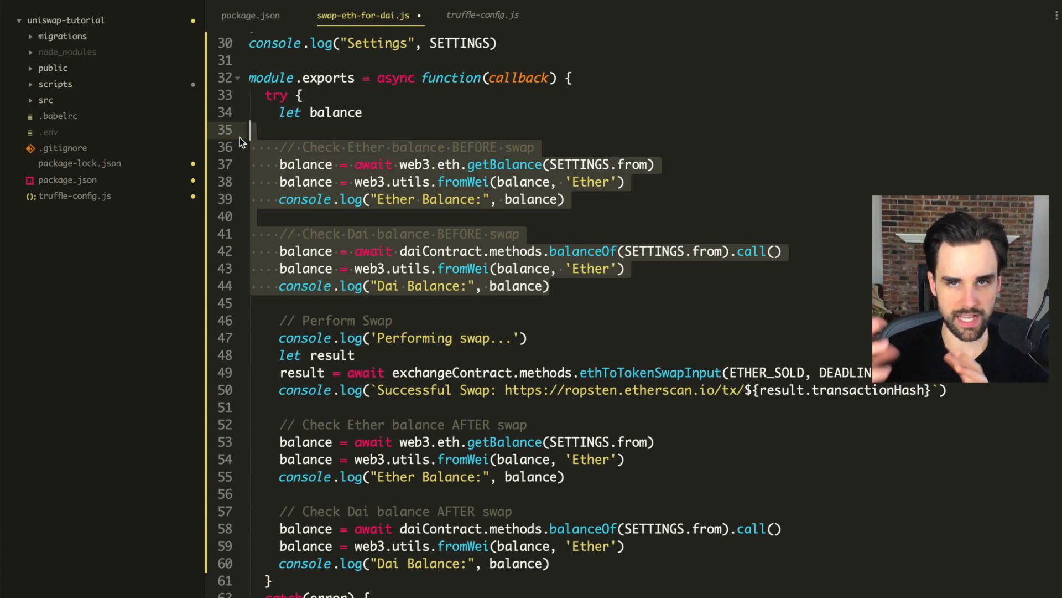
{"action": "scroll", "scroll_direction": "down", "scroll_amount": 3}
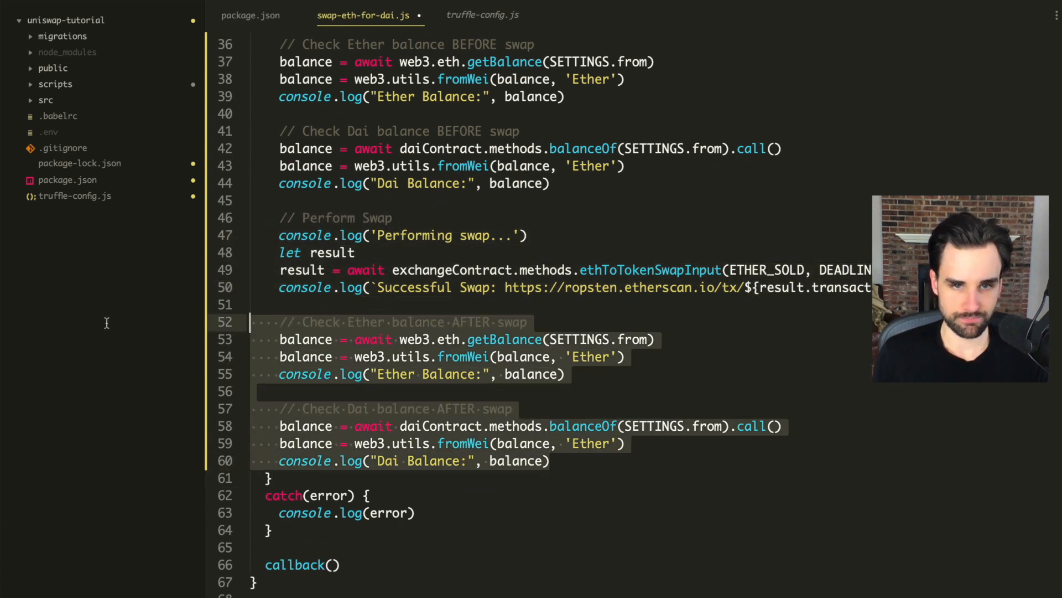
{"action": "mouse_move", "coordinate": [109, 324]}
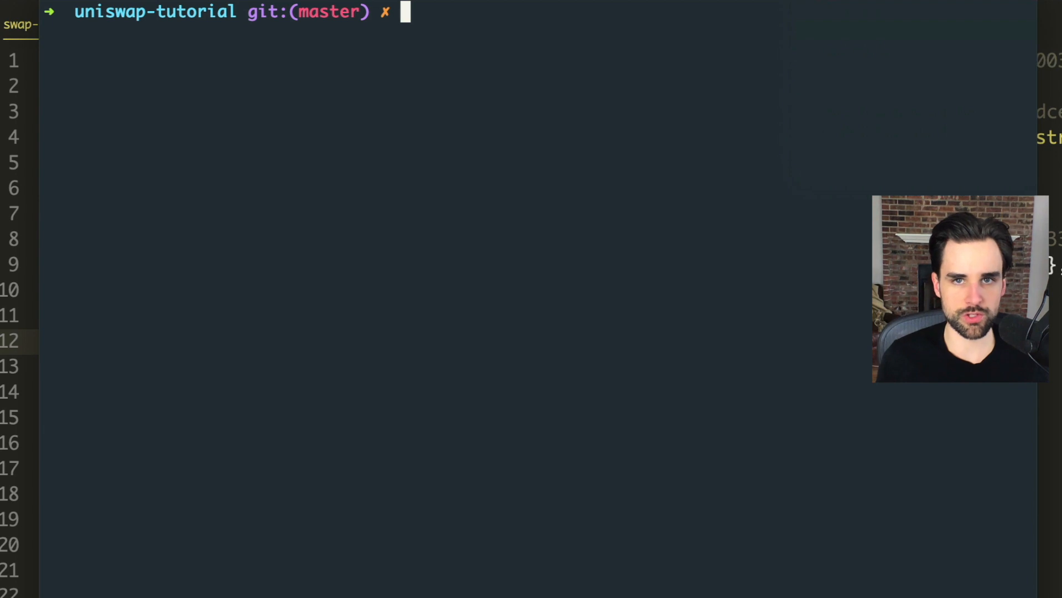
- Run 'truffle exec scripts/swap-eth-for-dai.js --network ropsten' in the terminal
{"action": "type", "text": "truffle exec scripts/swap-eth-for-dai.js --network ropsten"}
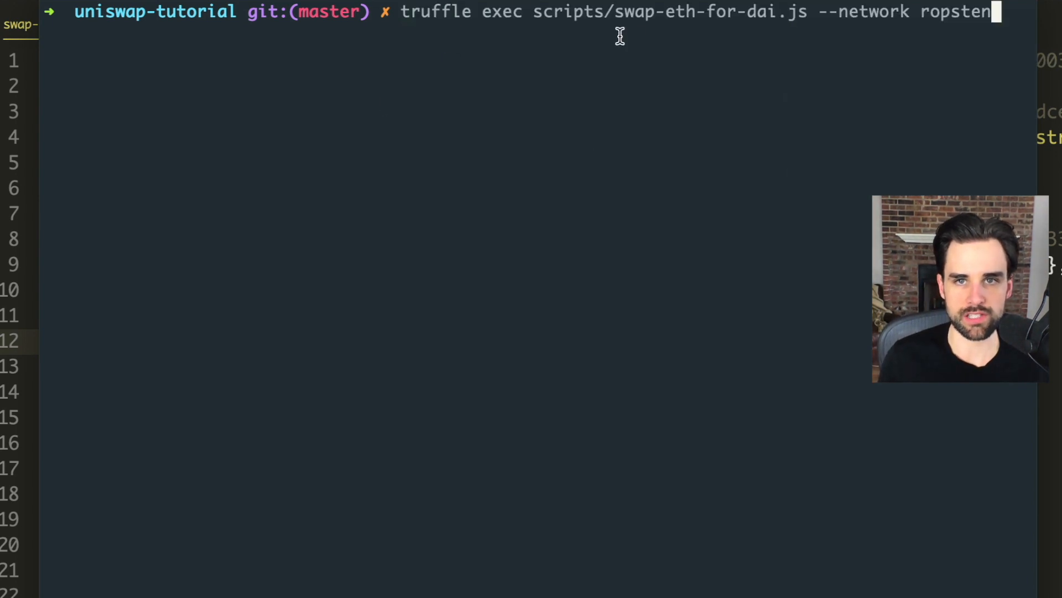
{"action": "mouse_move", "coordinate": [699, 35]}
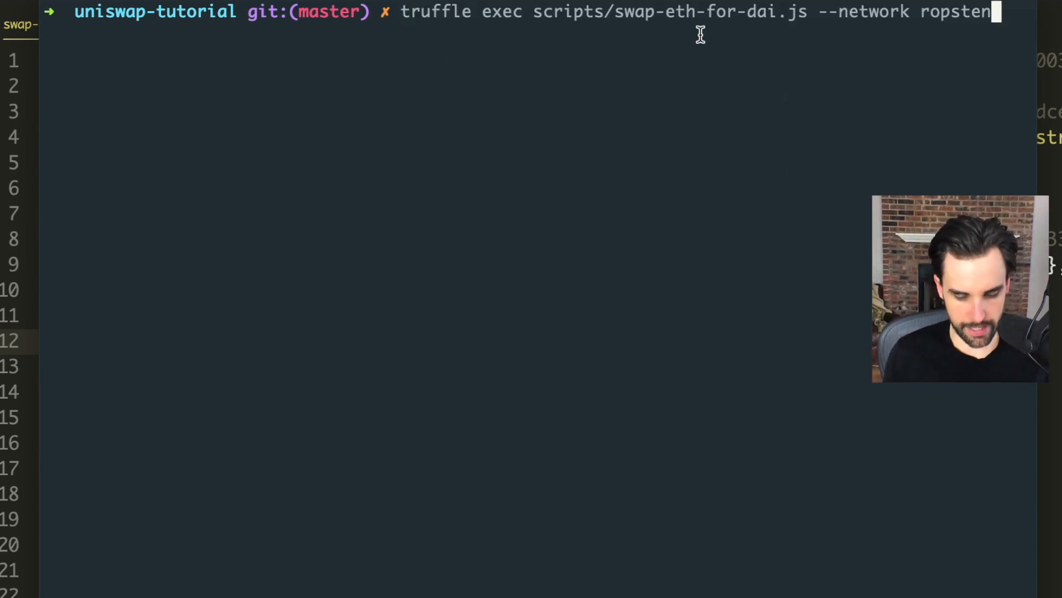
{"action": "key", "text": "Return"}
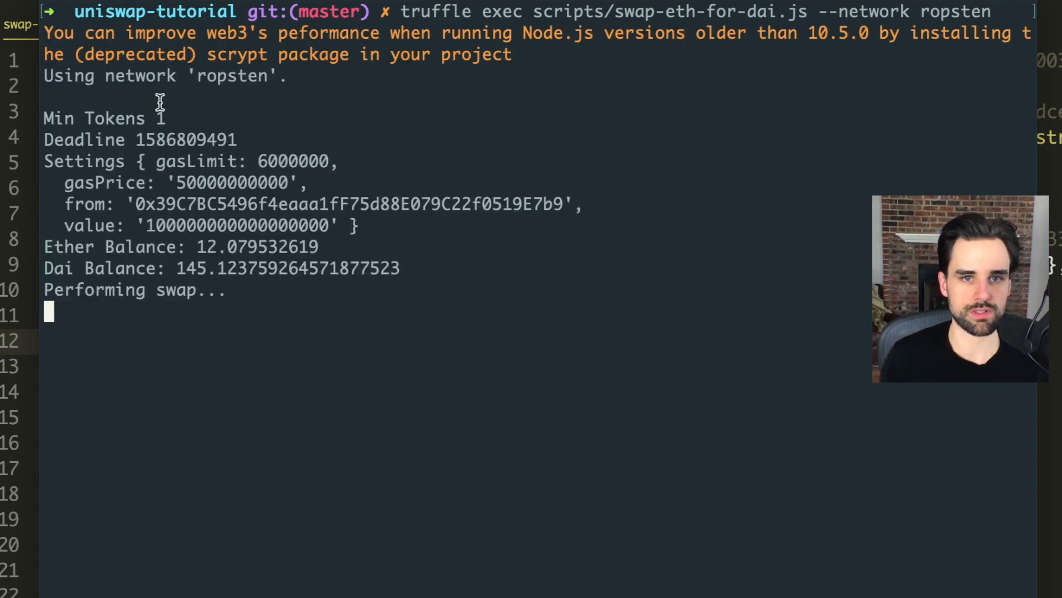
{"action": "mouse_move", "coordinate": [180, 207]}
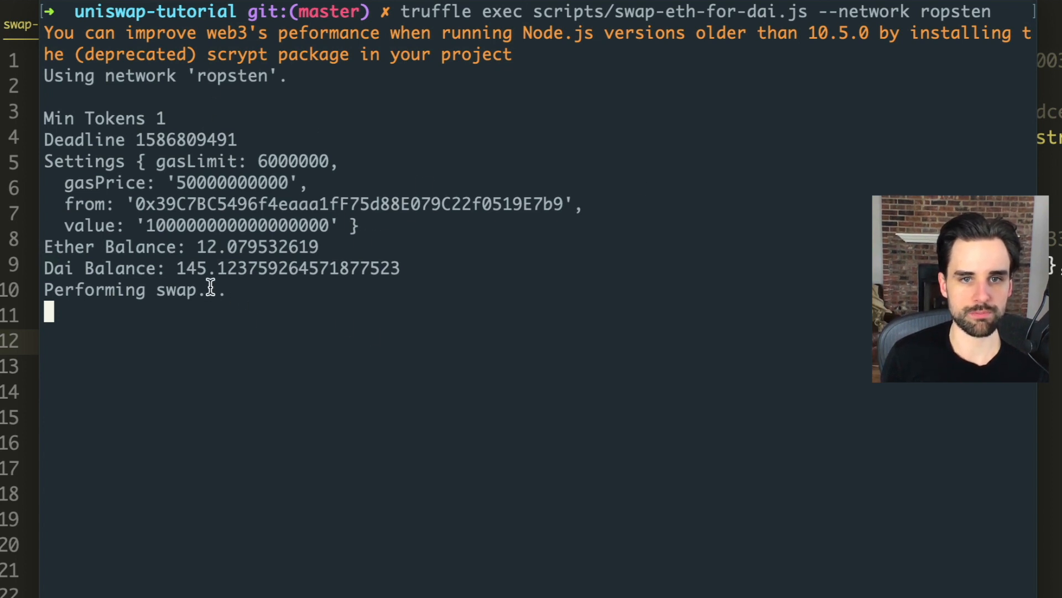
{"action": "mouse_move", "coordinate": [300, 339]}
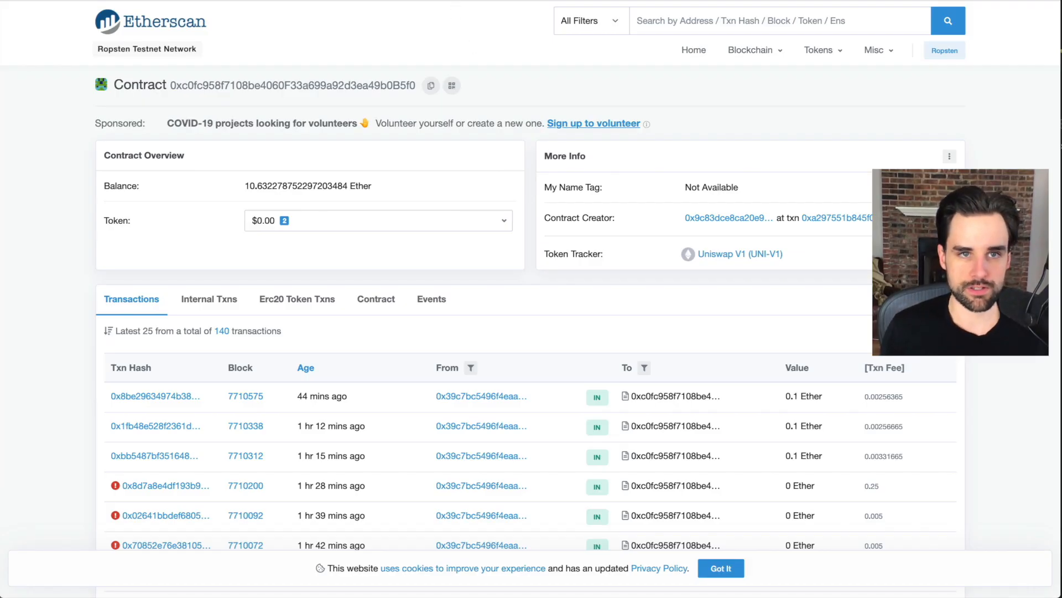
- View the swap transaction on Ropsten Etherscan showing 0.1 Ether for about 45.72 DAI
{"action": "left_click", "coordinate": [155, 396]}
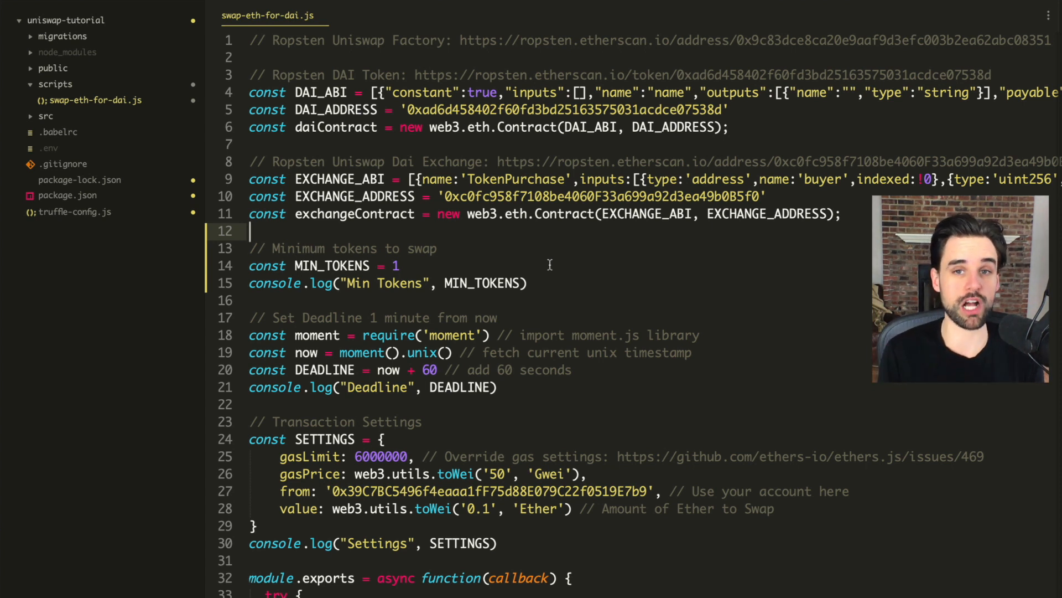
{"action": "mouse_move", "coordinate": [551, 267]}
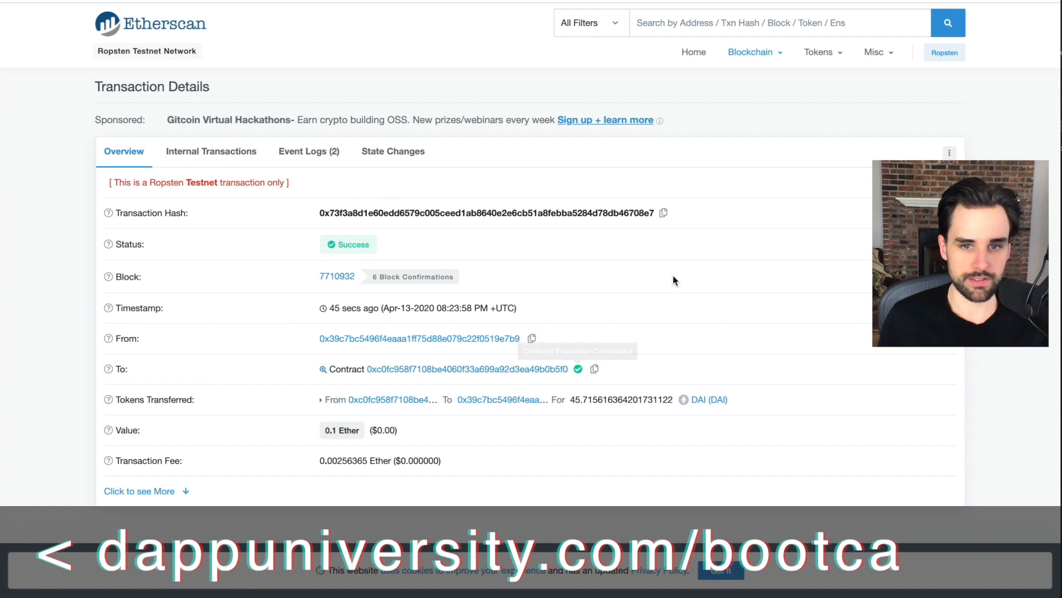
{"action": "mouse_move", "coordinate": [347, 436]}
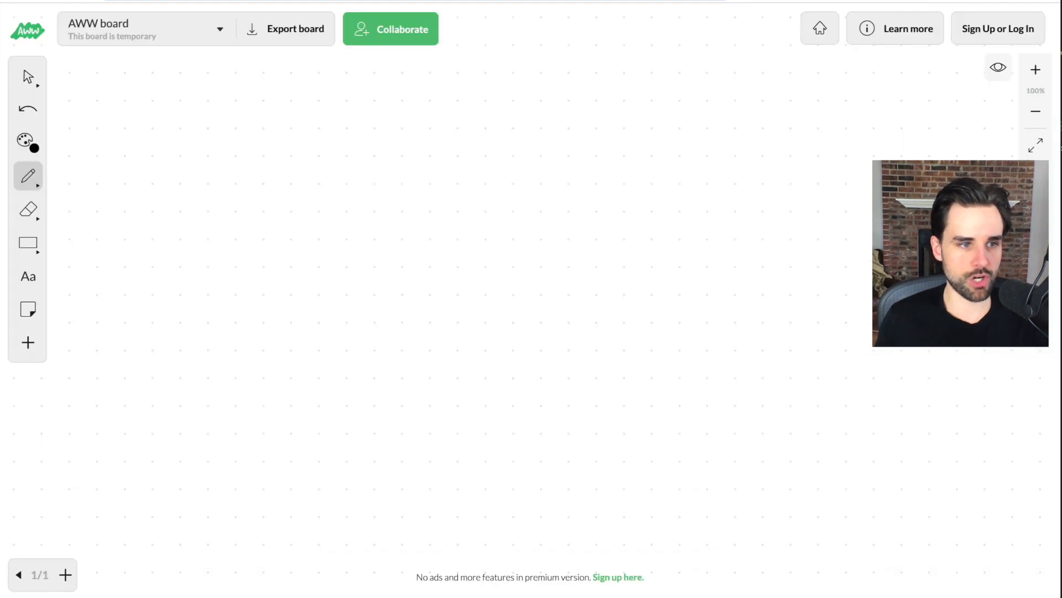
- Start a large-size text label near the board's top left
{"action": "left_click", "coordinate": [28, 275]}
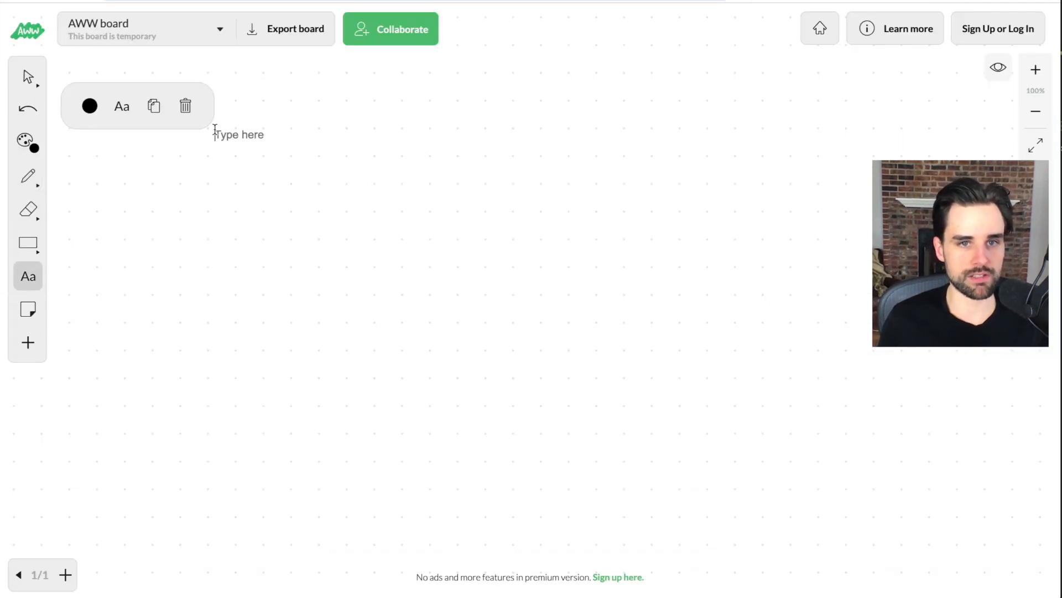
{"action": "left_click", "coordinate": [122, 106]}
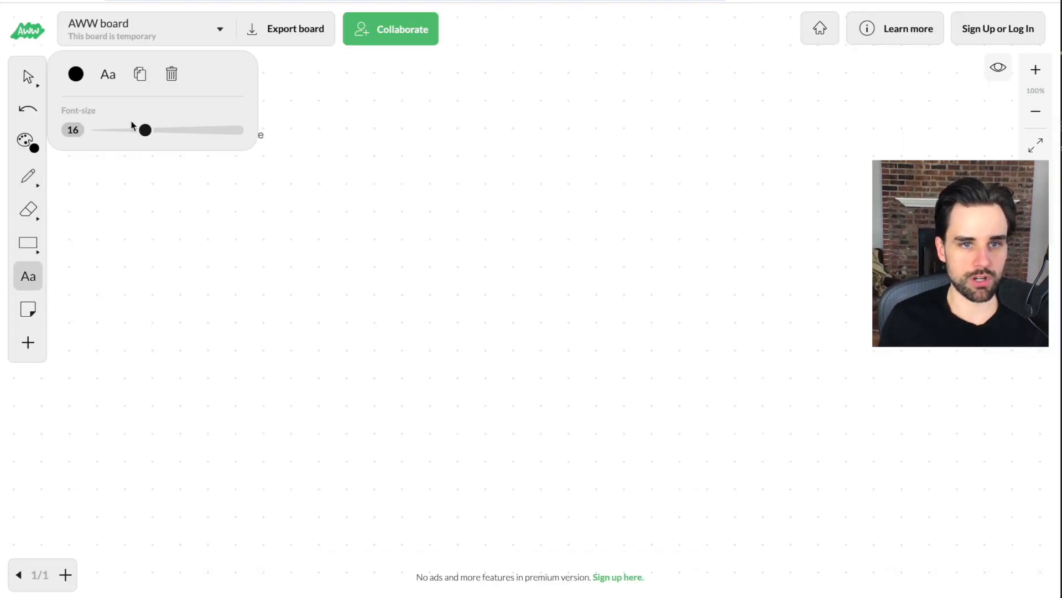
{"action": "left_click", "coordinate": [231, 168]}
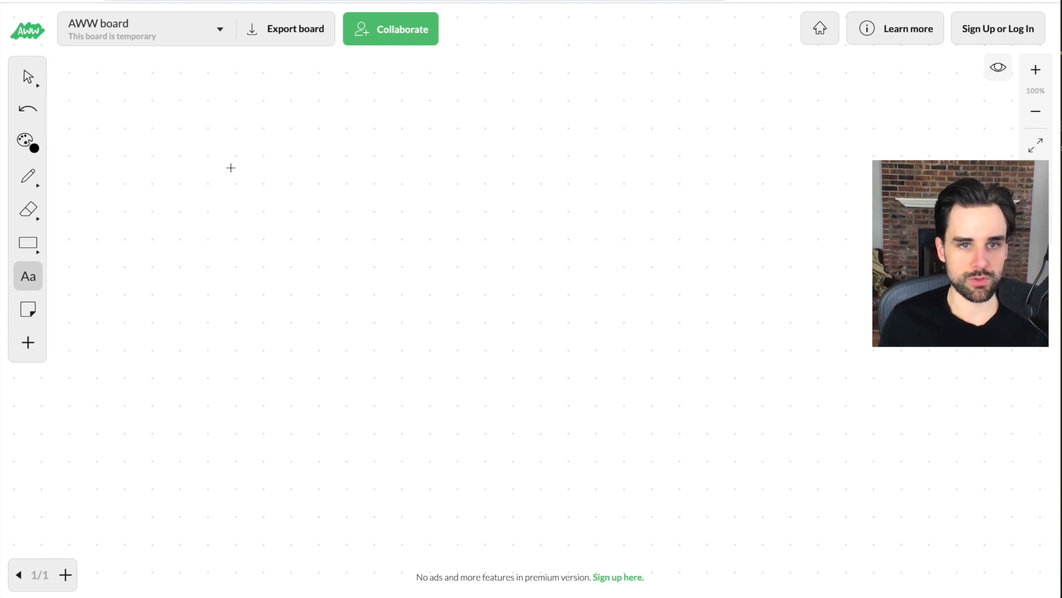
{"action": "left_click", "coordinate": [230, 169]}
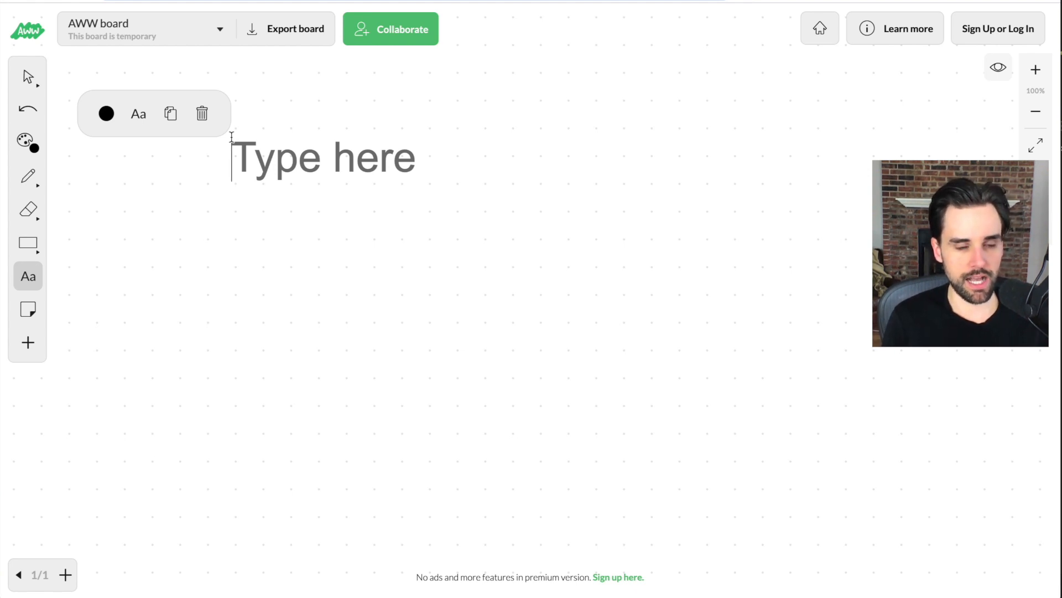
- Write 'Exchange A $150 Dai' and 'Exchange B $155 Dai' on separate lines
{"action": "type", "text": "Excha"}
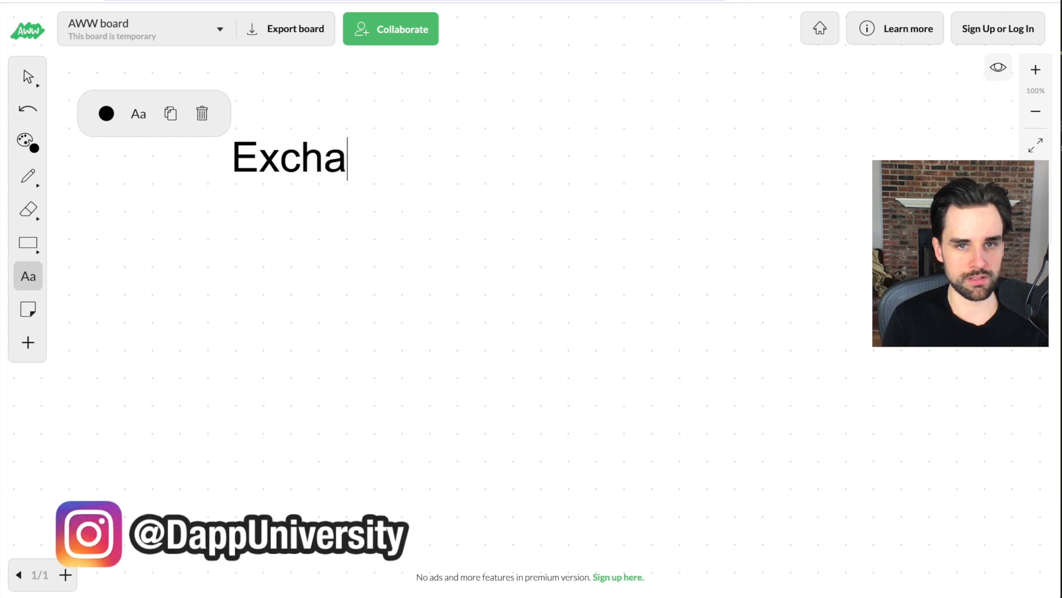
{"action": "type", "text": "nge A"}
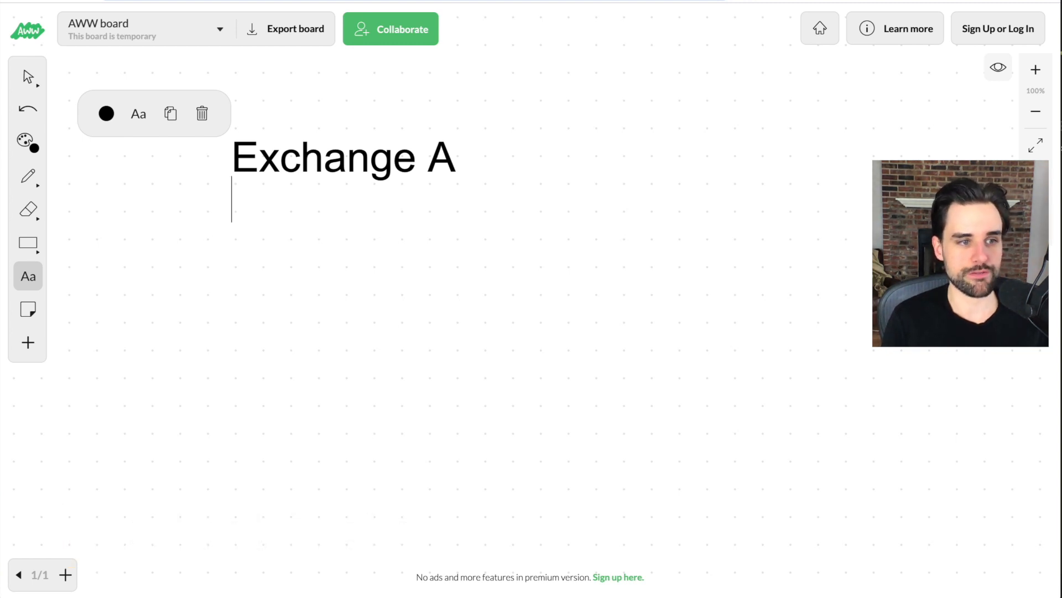
{"action": "type", "text": "$15"}
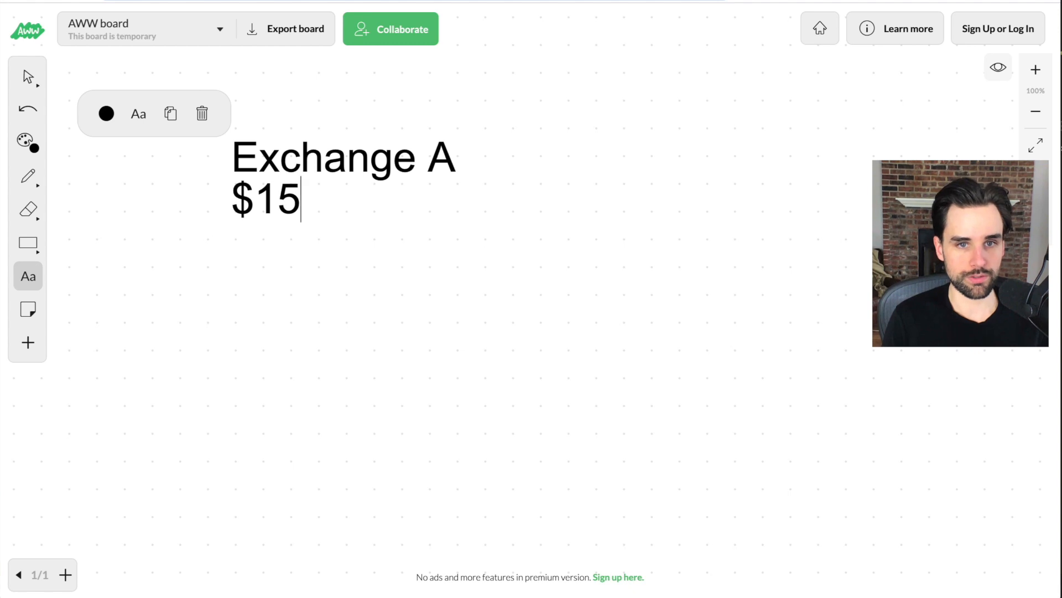
{"action": "type", "text": "0 Dai"}
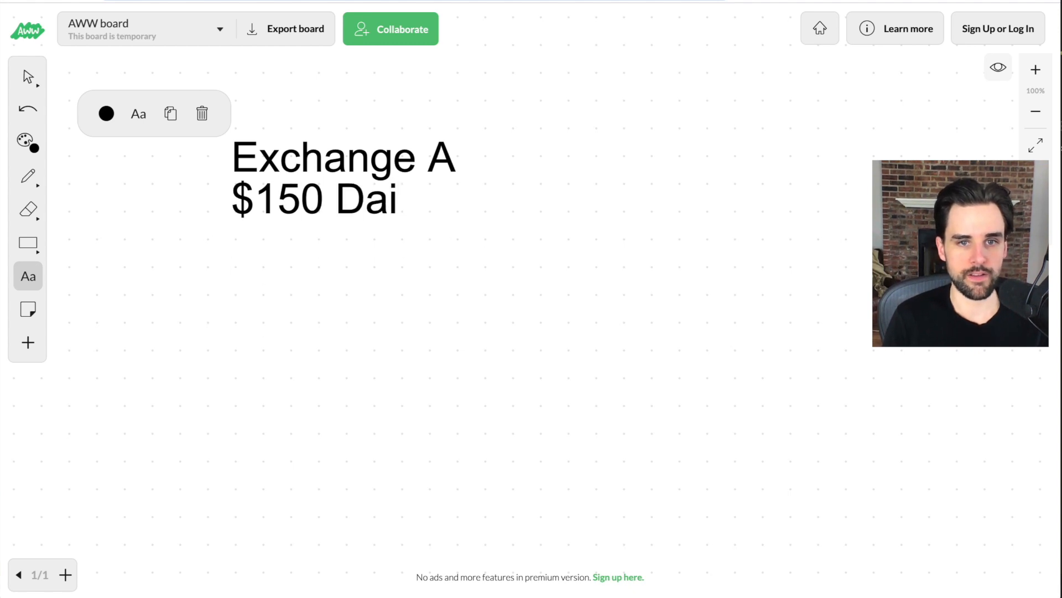
{"action": "type", "text": "Exchange B"}
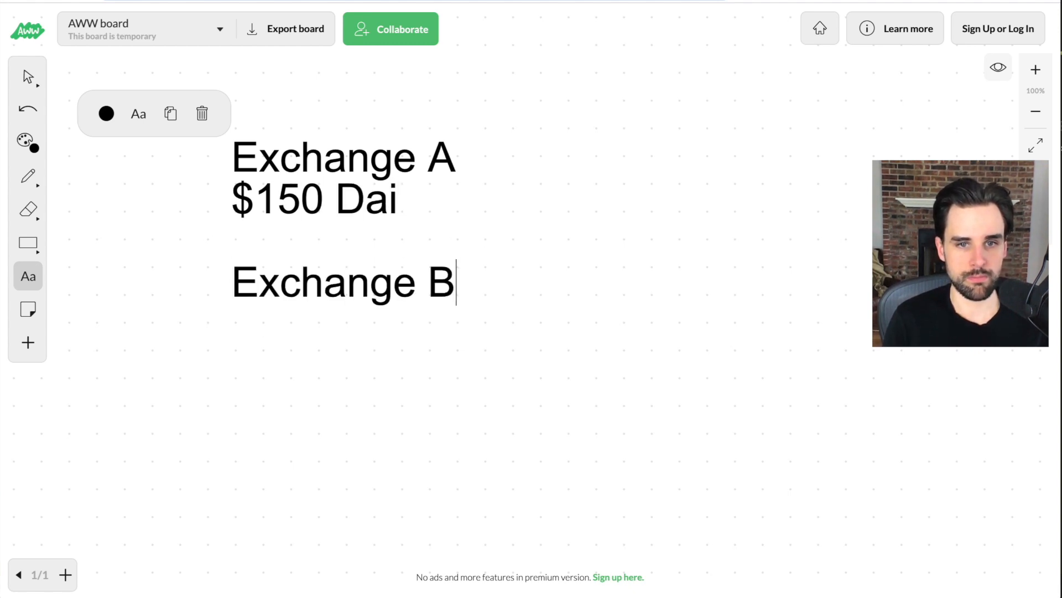
{"action": "type", "text": "$1"}
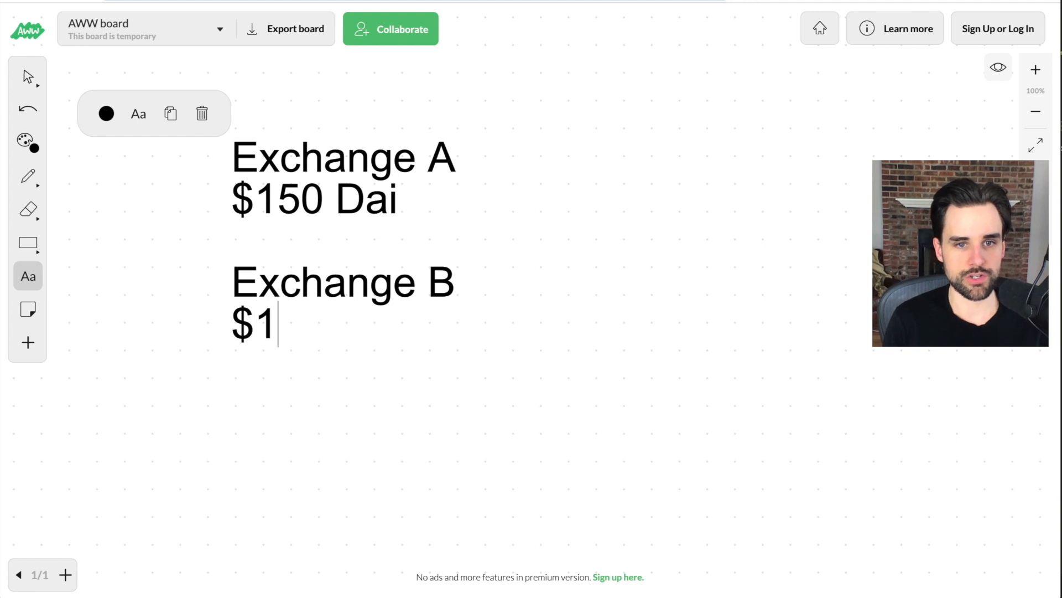
{"action": "type", "text": "51 D"}
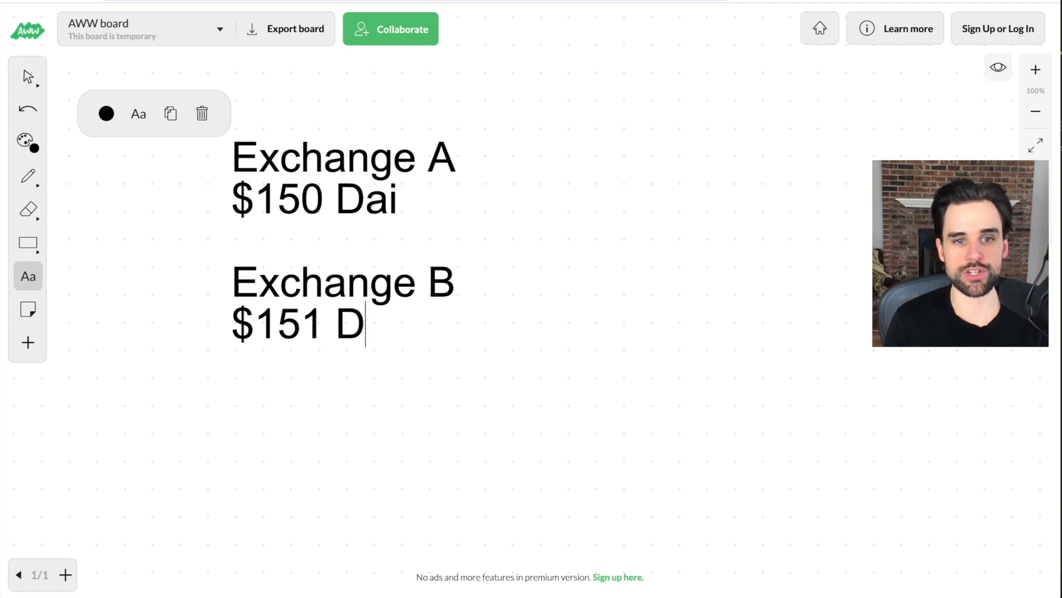
{"action": "type", "text": "5"}
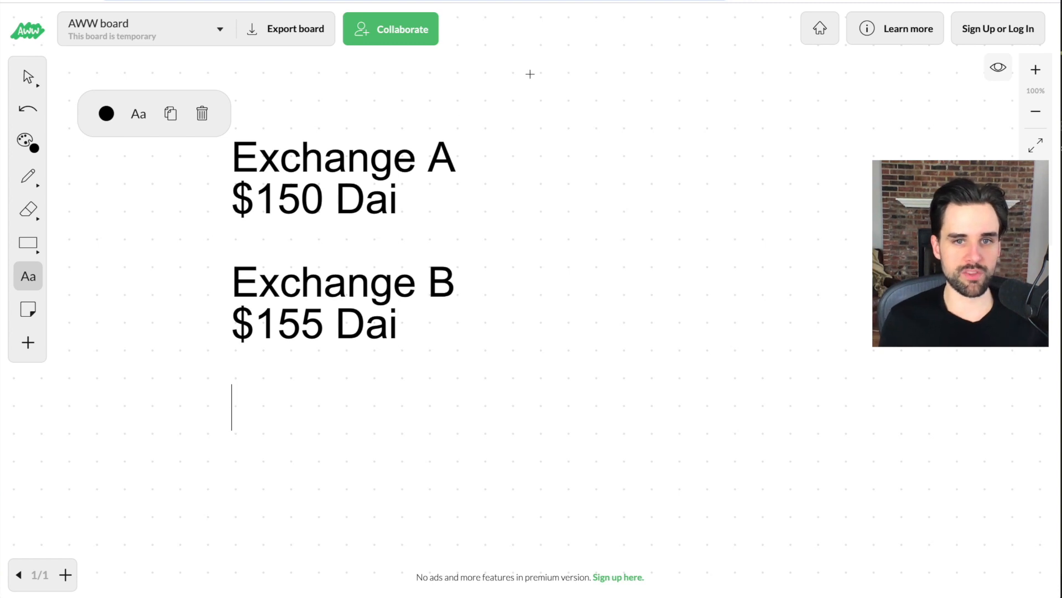
- Draw an arrow from $150 Dai to Exchange B and label it '$5 Spread'
{"action": "left_click", "coordinate": [28, 177]}
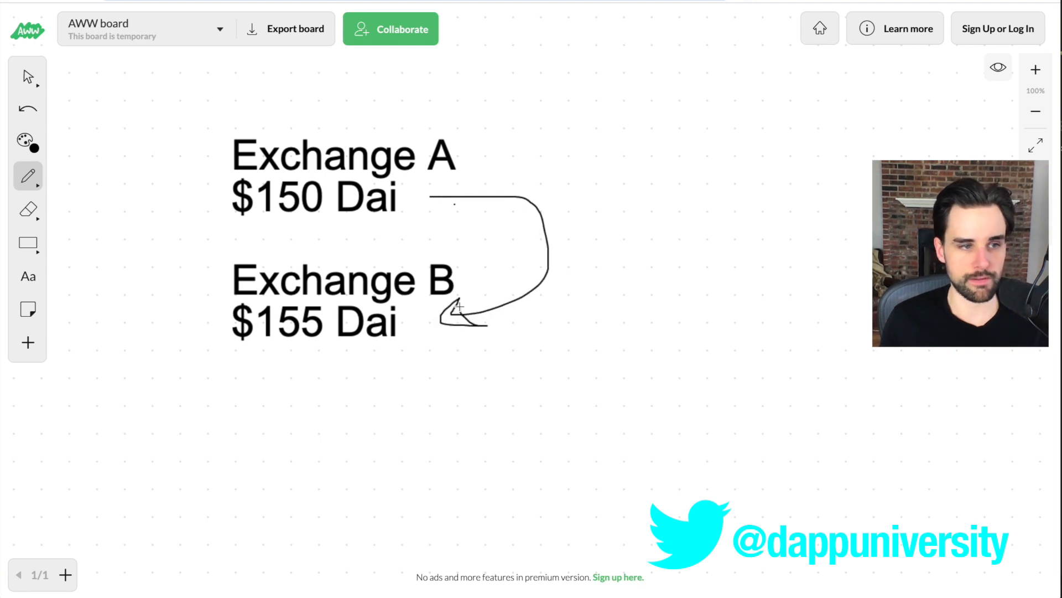
{"action": "left_click", "coordinate": [28, 277]}
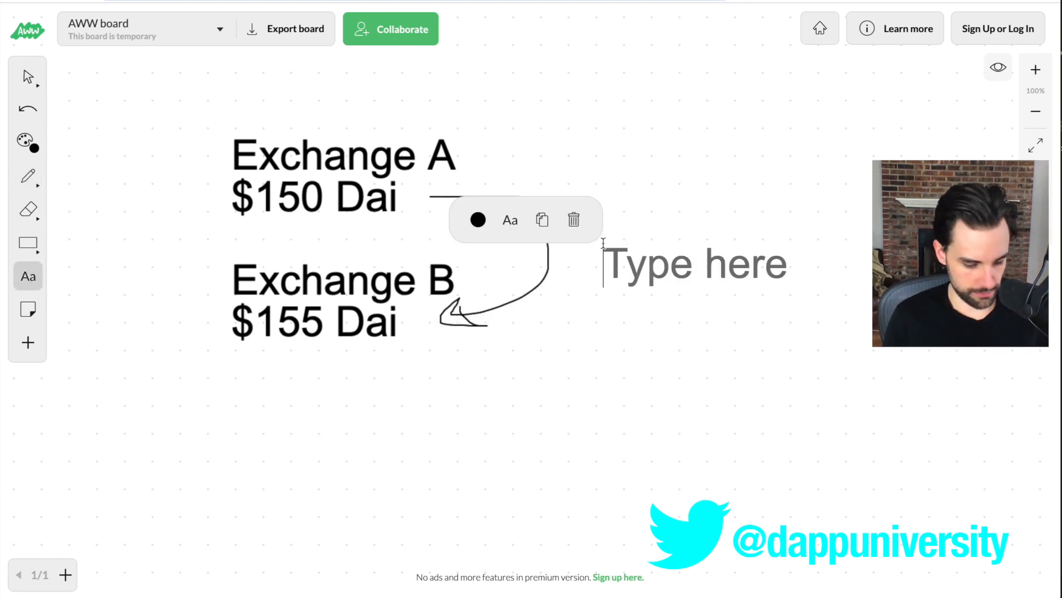
{"action": "type", "text": "$5"}
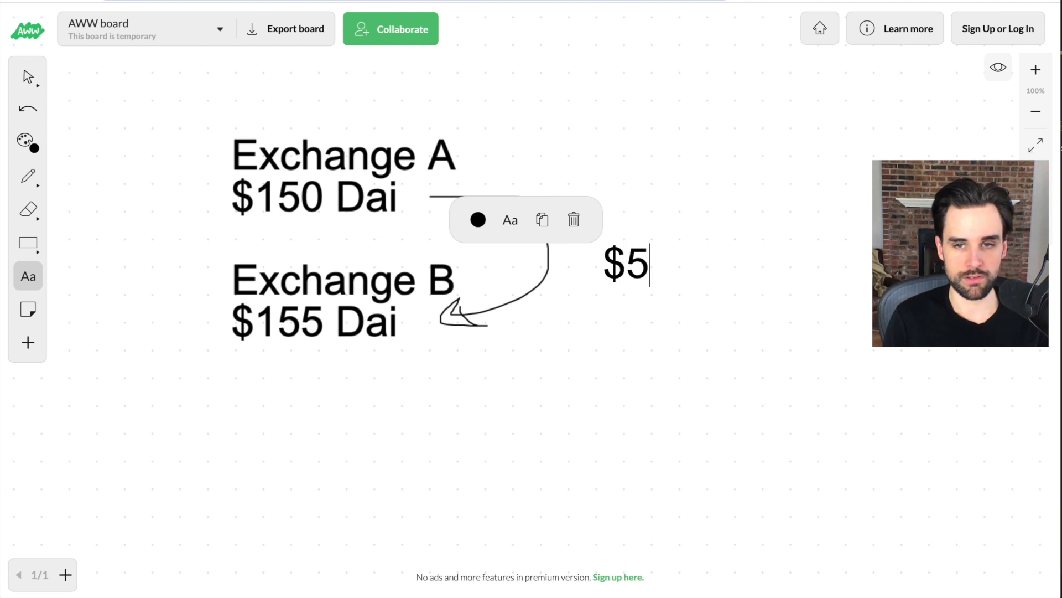
{"action": "type", "text": "Spread"}
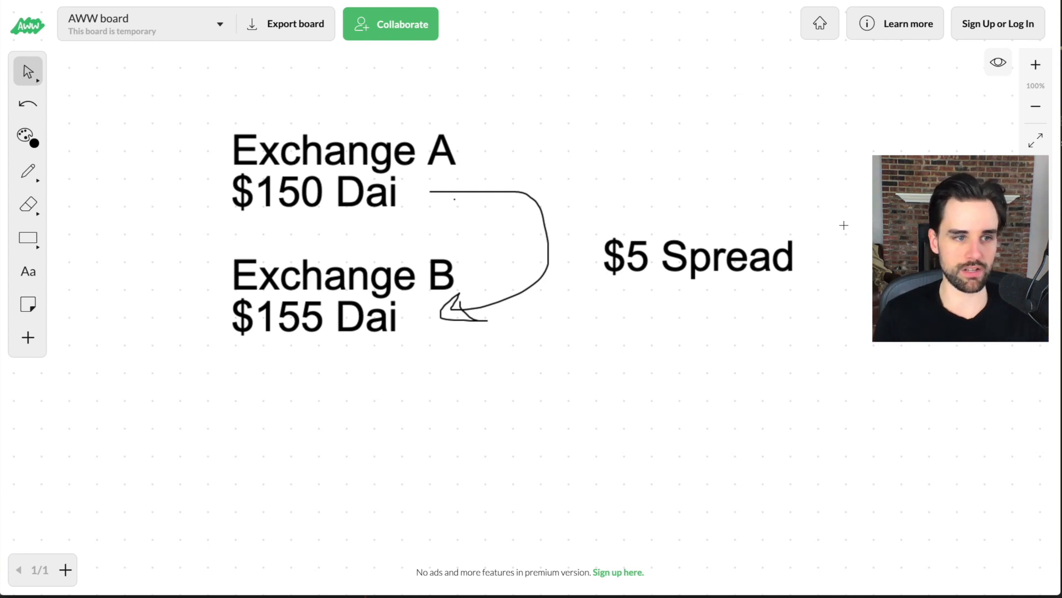
{"action": "mouse_move", "coordinate": [26, 271]}
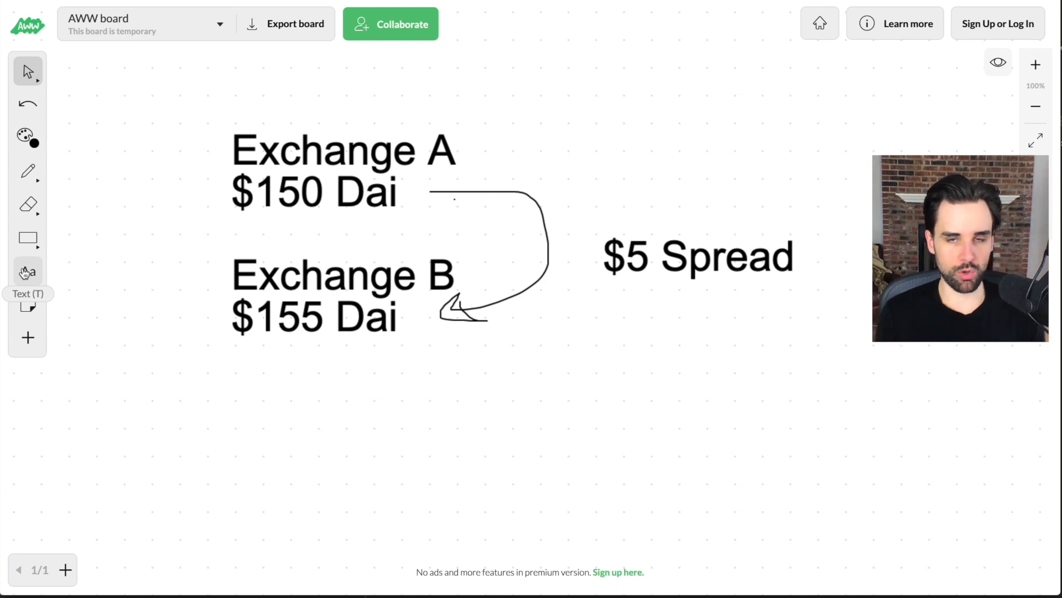
- Write a 'Flash Loan' heading with an arrow pointing right from it
{"action": "left_click", "coordinate": [27, 271]}
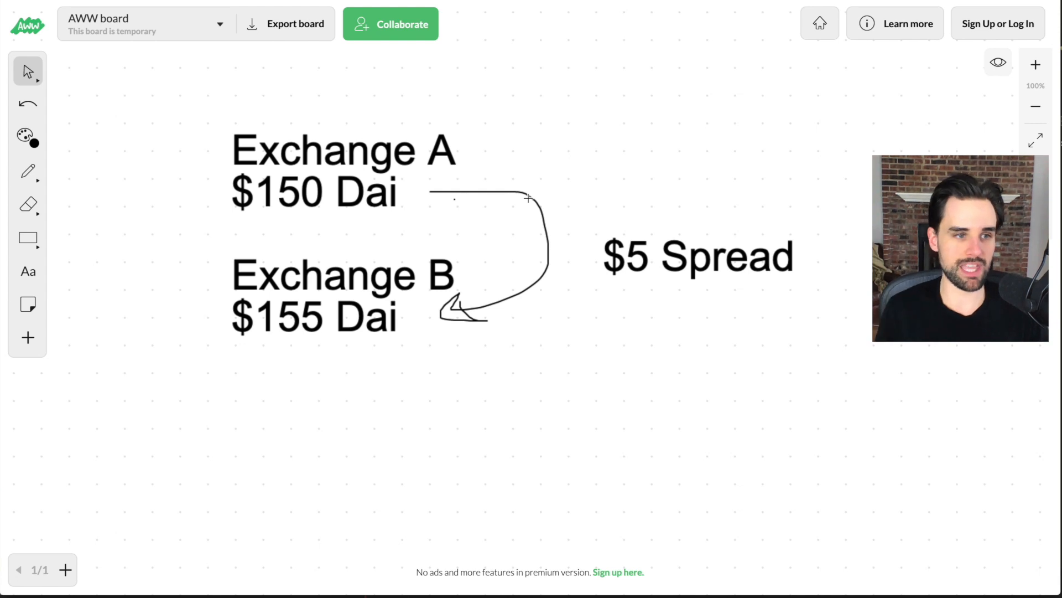
{"action": "mouse_move", "coordinate": [113, 231]}
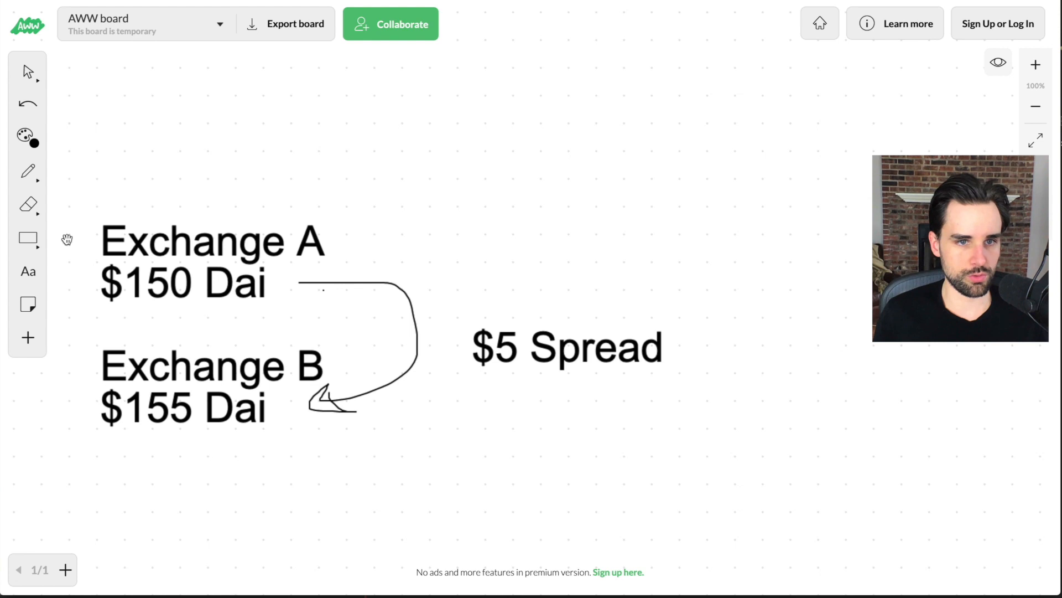
{"action": "mouse_move", "coordinate": [27, 271]}
{"action": "type", "text": "F"}
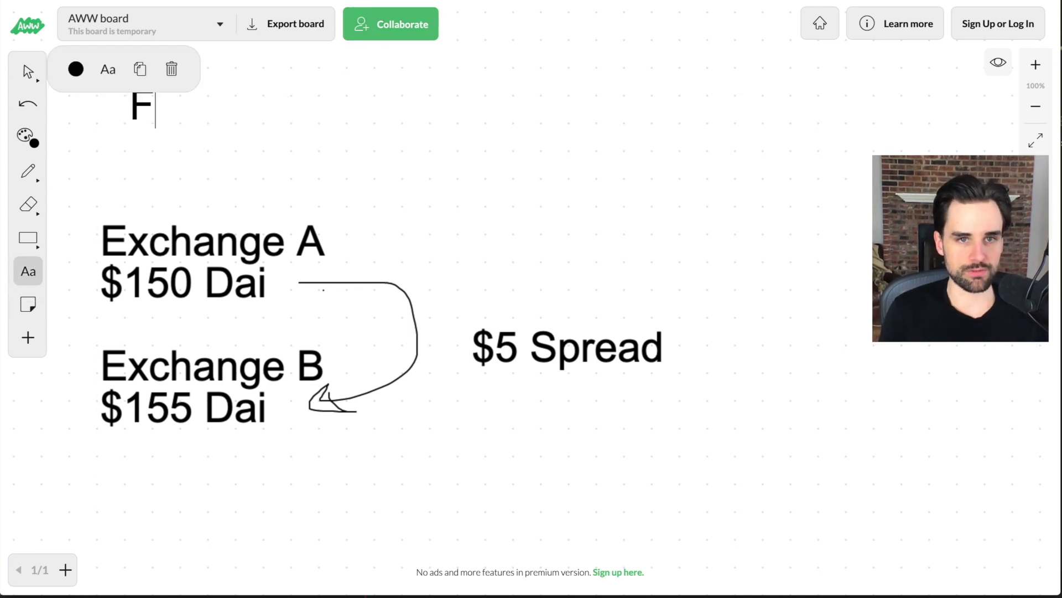
{"action": "type", "text": "lash Loan"}
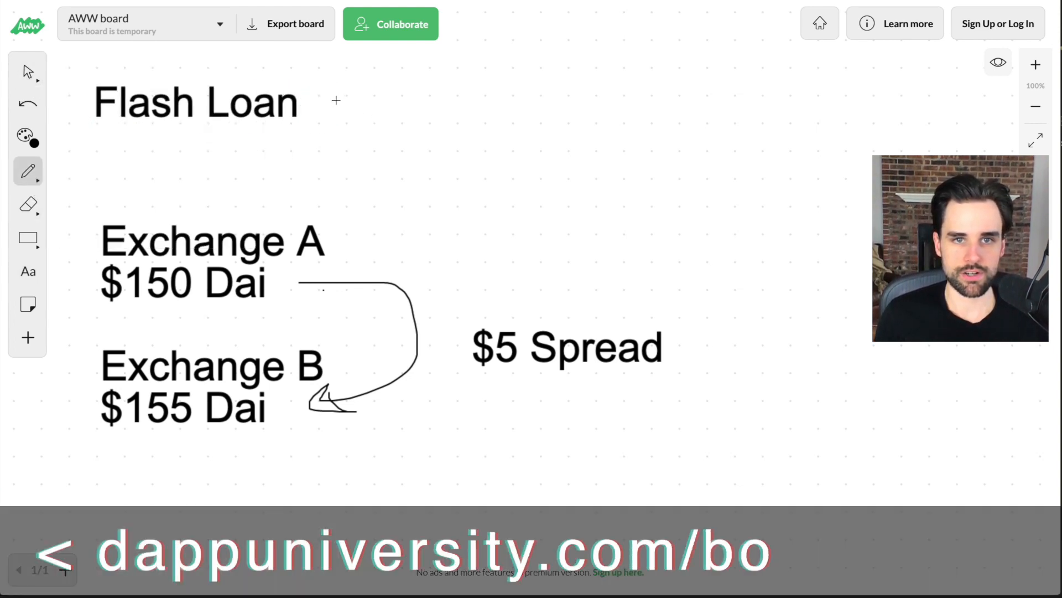
{"action": "left_click_drag", "start_coordinate": [338, 102], "coordinate": [450, 102]}
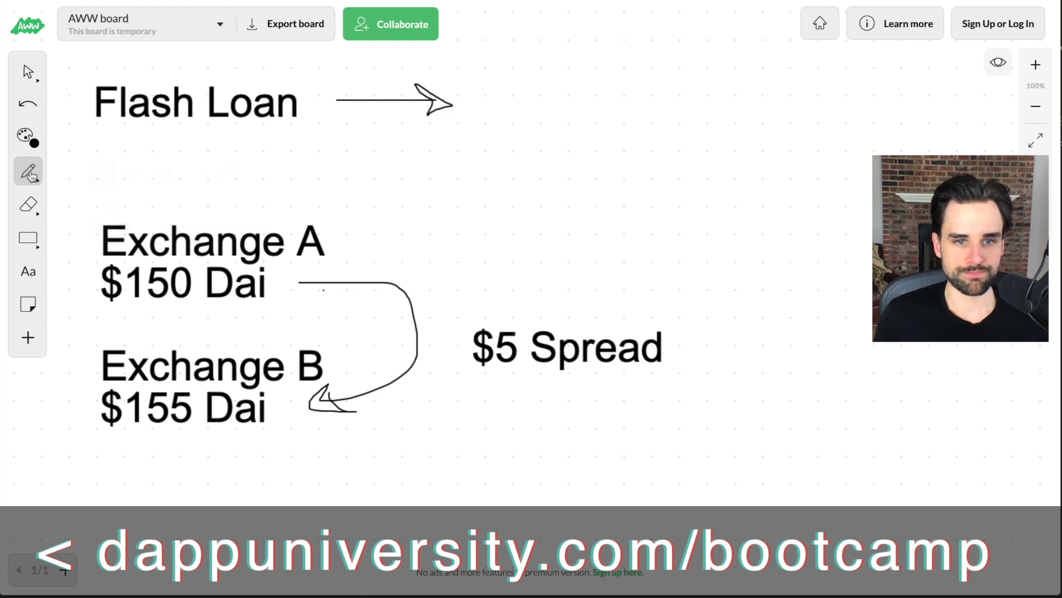
- Add 'Borrow Funds' after the arrow and note 'Pay Back Flash'
{"action": "left_click", "coordinate": [28, 271]}
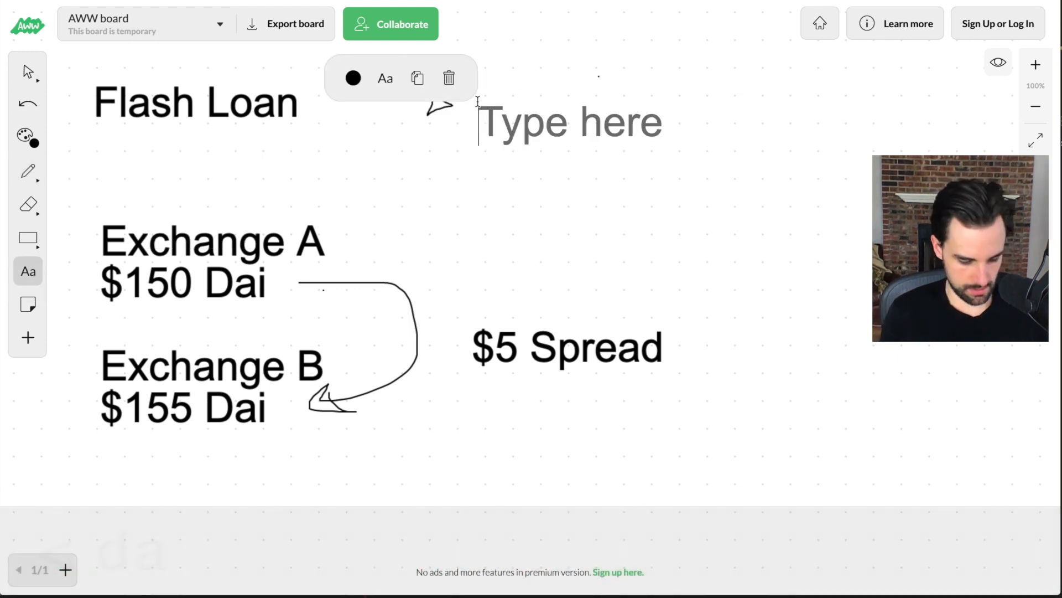
{"action": "type", "text": "Borrow Funds"}
{"action": "type", "text": "a="}
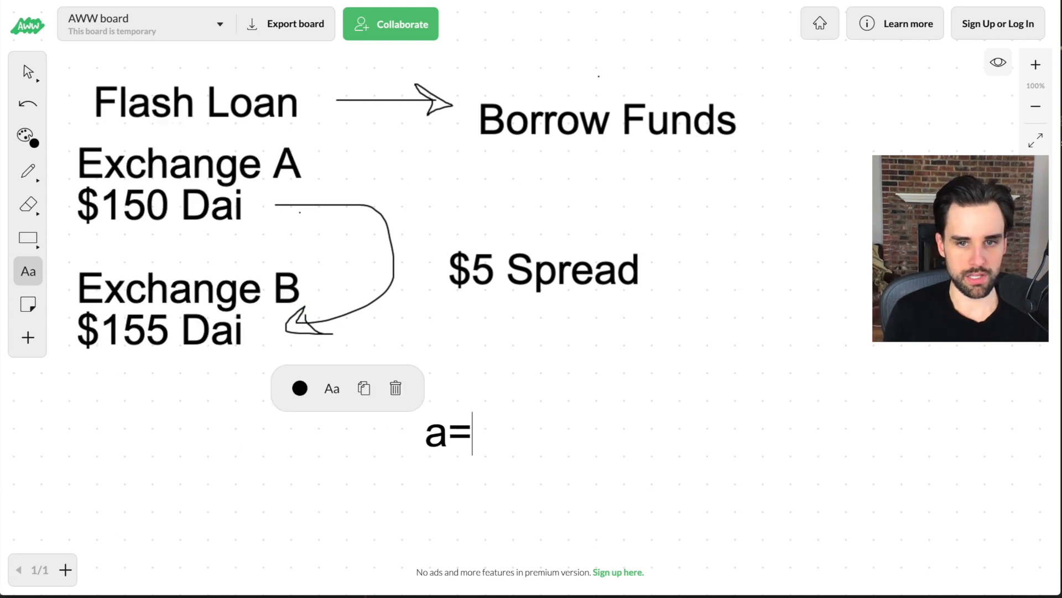
{"action": "type", "text": "Pay Back Flash"}
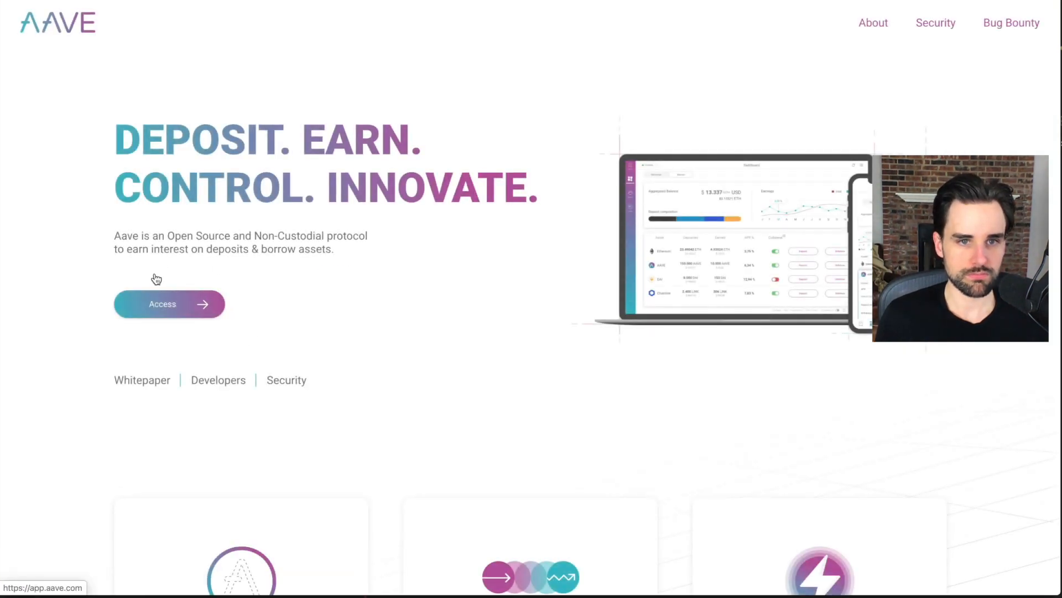
- Search Google for 'aave developers' from the Aave homepage
{"action": "left_click", "coordinate": [168, 303]}
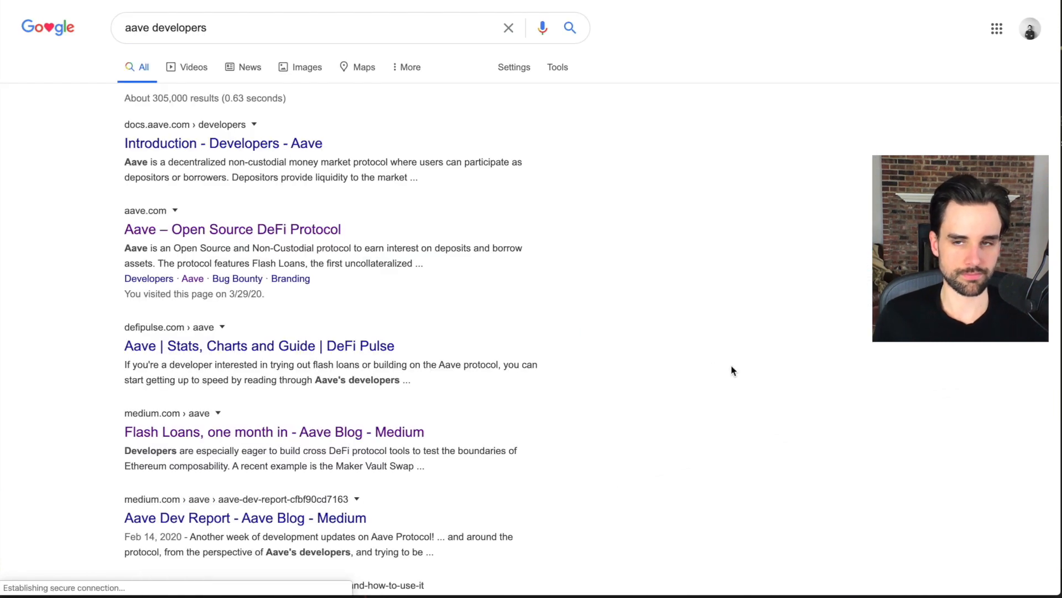
- Open the Aave Developers documentation introduction and skim it
{"action": "left_click", "coordinate": [222, 143]}
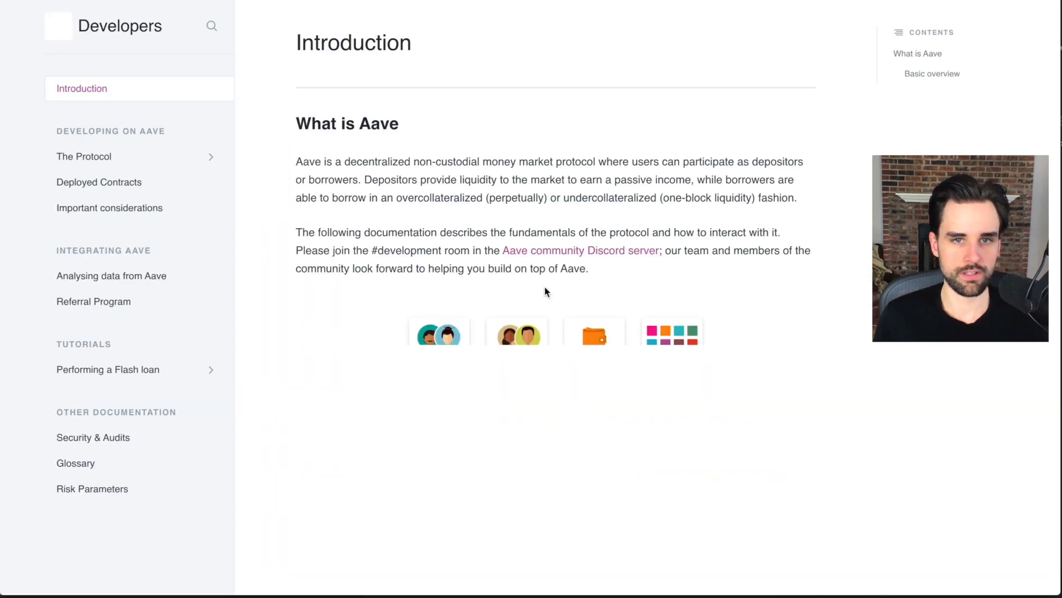
{"action": "scroll", "scroll_direction": "down", "scroll_amount": 3}
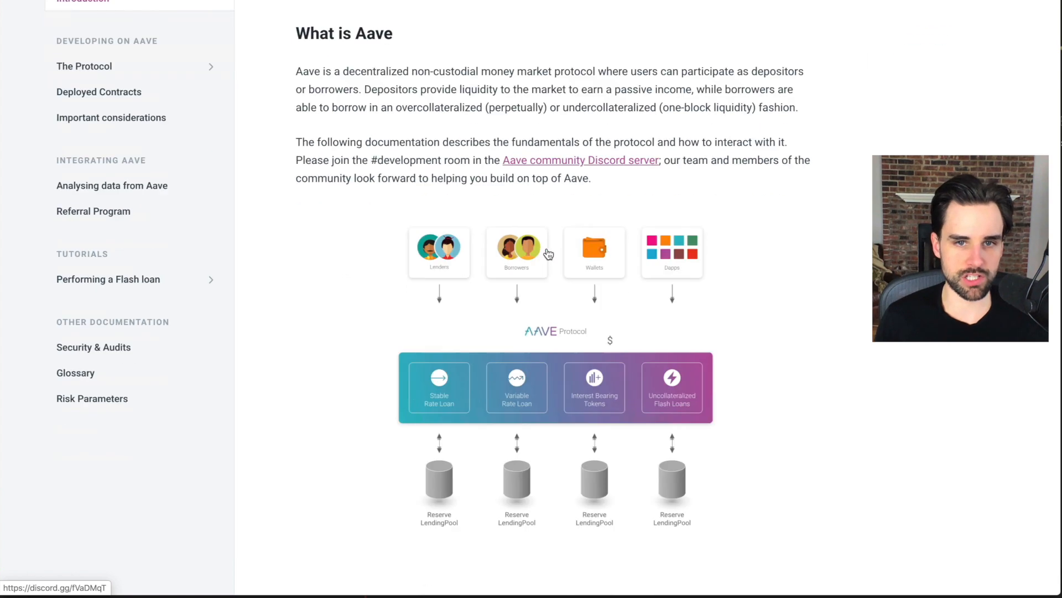
{"action": "scroll", "scroll_direction": "up", "scroll_amount": 3}
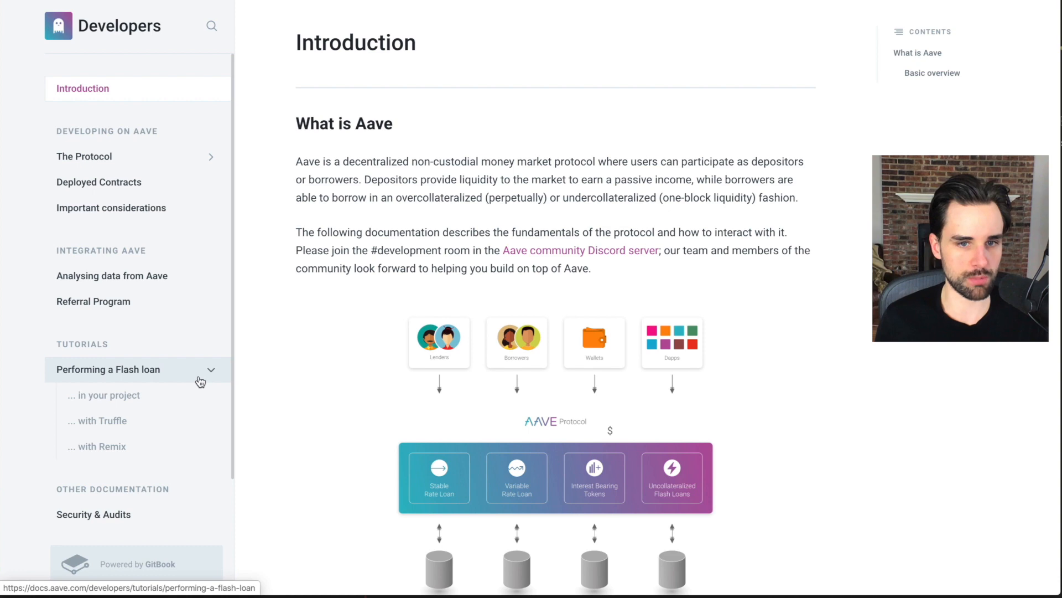
- Open the 'Performing a Flash loan … with Truffle' tutorial page
{"action": "left_click", "coordinate": [101, 420]}
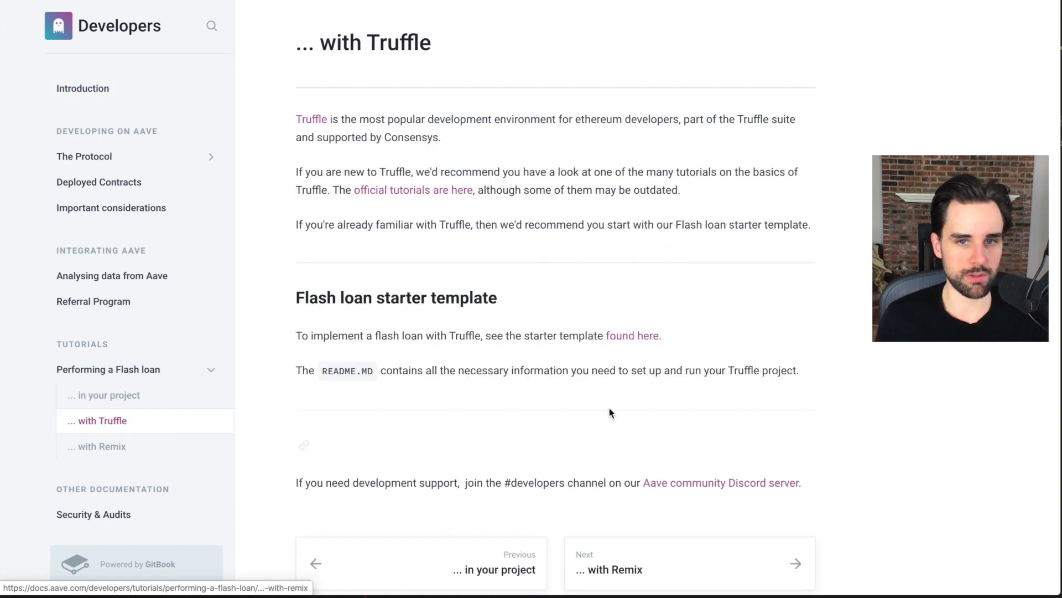
{"action": "scroll", "scroll_direction": "up", "scroll_amount": 3}
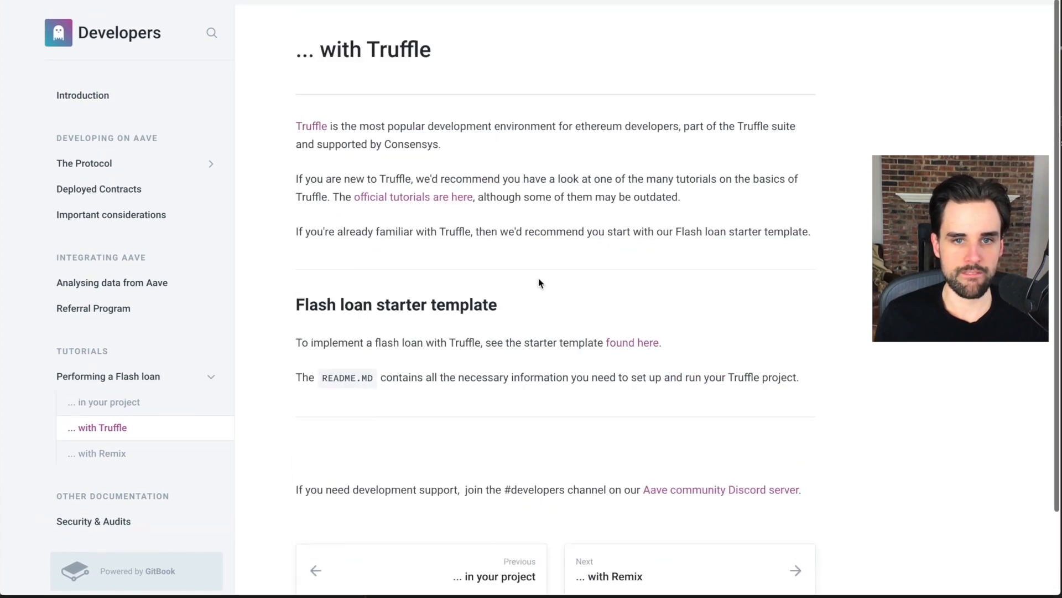
{"action": "scroll", "scroll_direction": "up", "scroll_amount": 3}
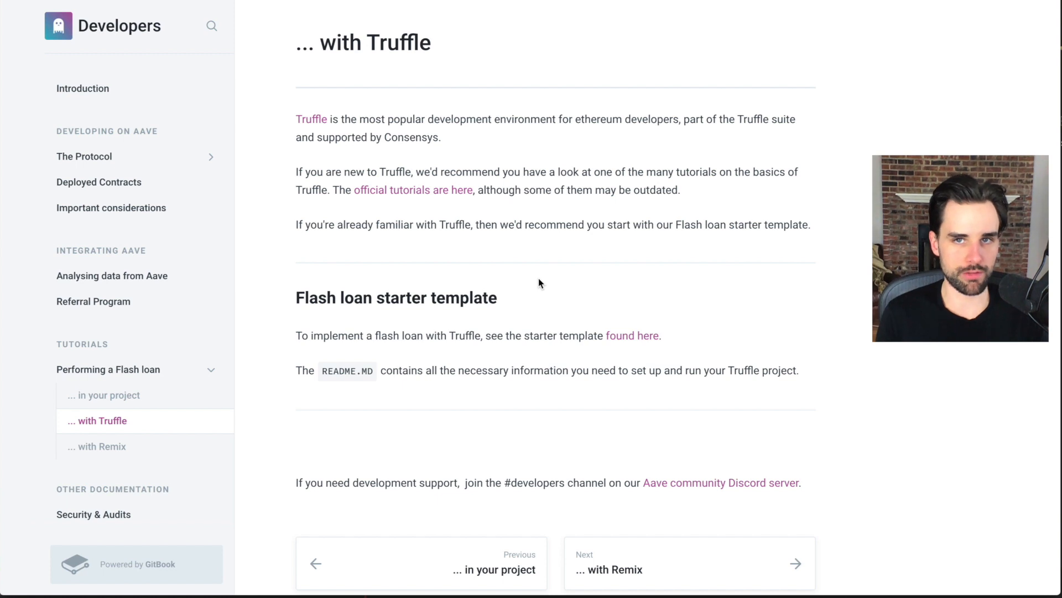